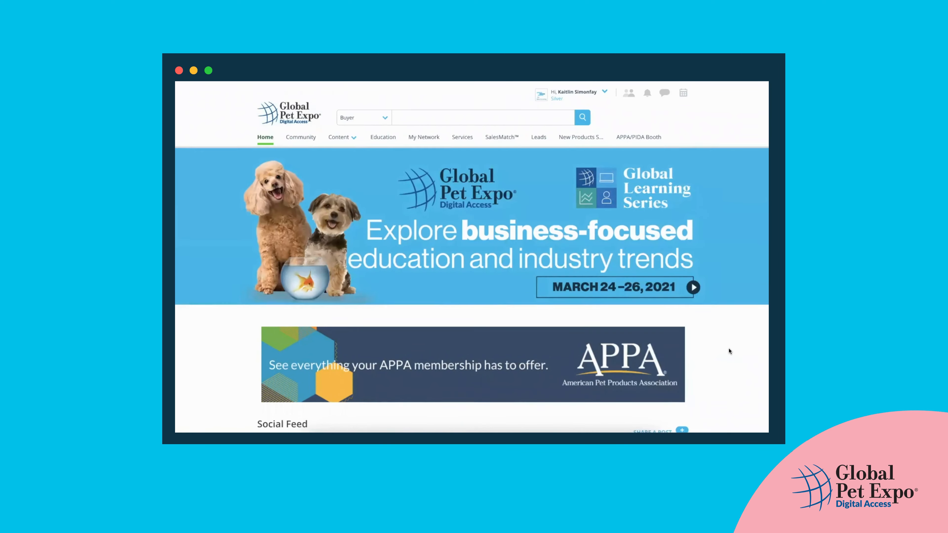
Open the Community tab and scroll through the What's New member activity feed
{"action": "scroll", "scroll_direction": "down", "scroll_amount": 3}
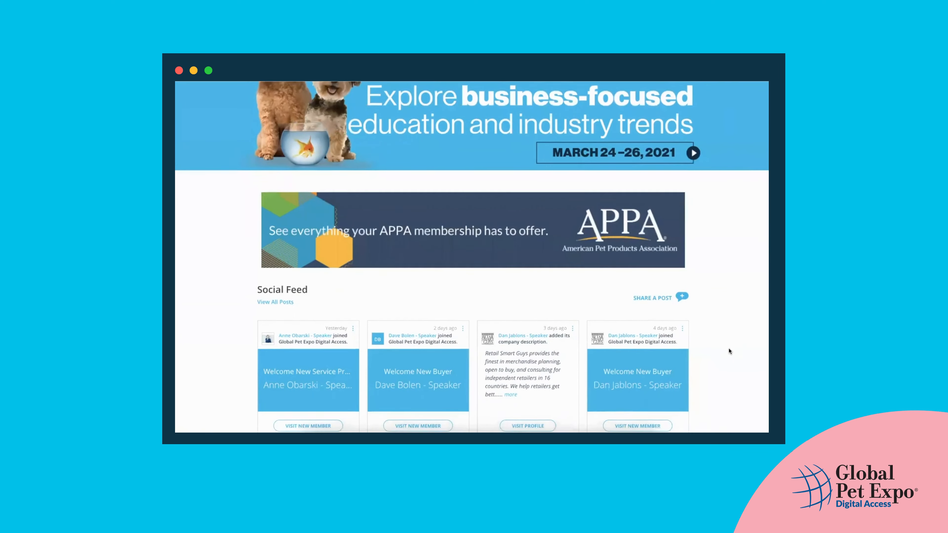
{"action": "scroll", "scroll_direction": "down", "scroll_amount": 3}
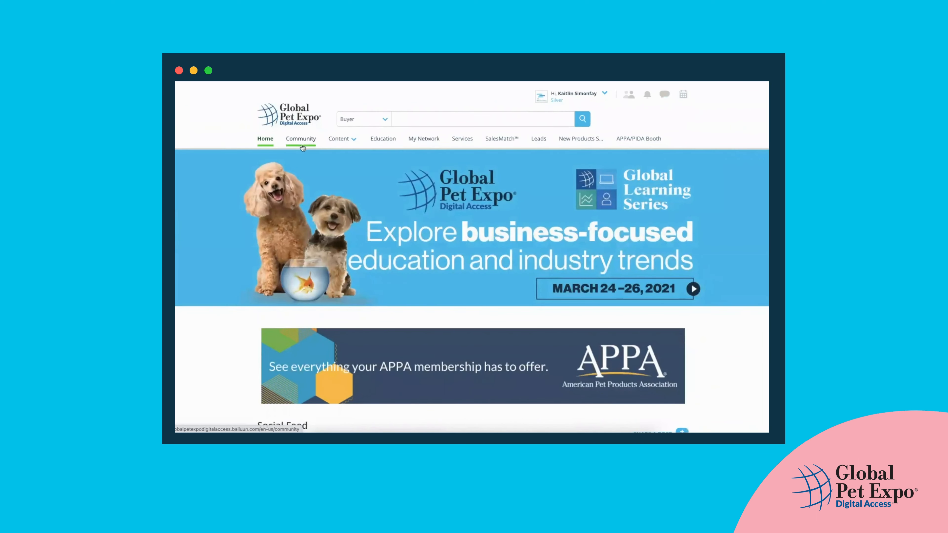
{"action": "left_click", "coordinate": [300, 138]}
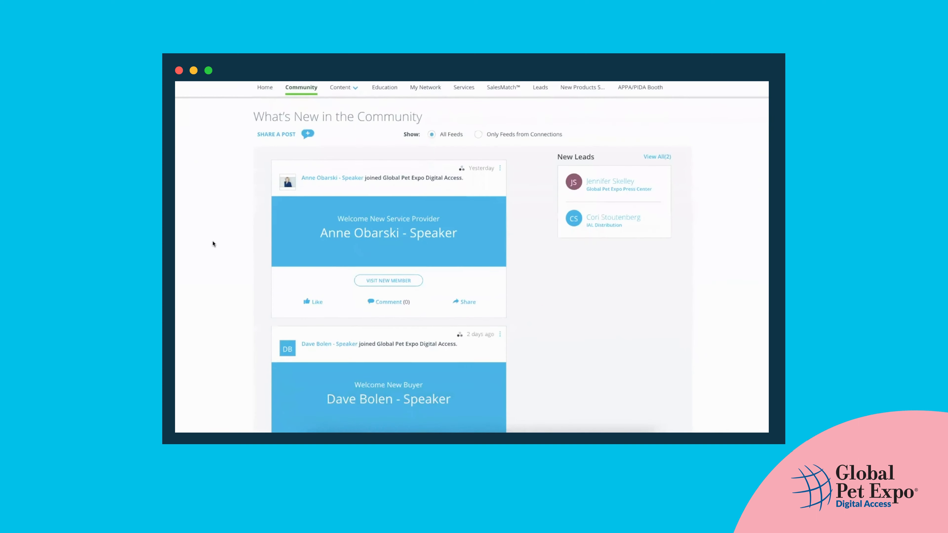
{"action": "scroll", "scroll_direction": "down", "scroll_amount": 3}
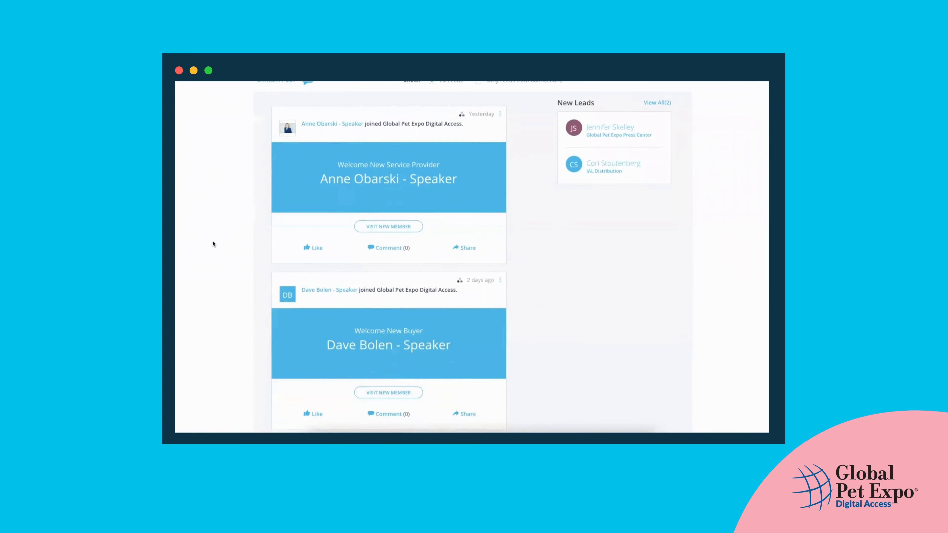
{"action": "scroll", "scroll_direction": "down", "scroll_amount": 3}
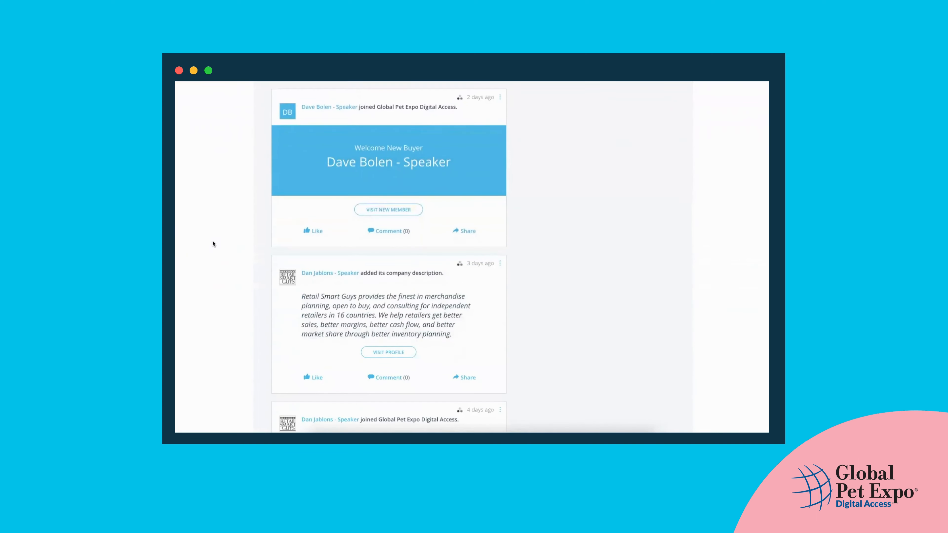
{"action": "scroll", "scroll_direction": "down", "scroll_amount": 3}
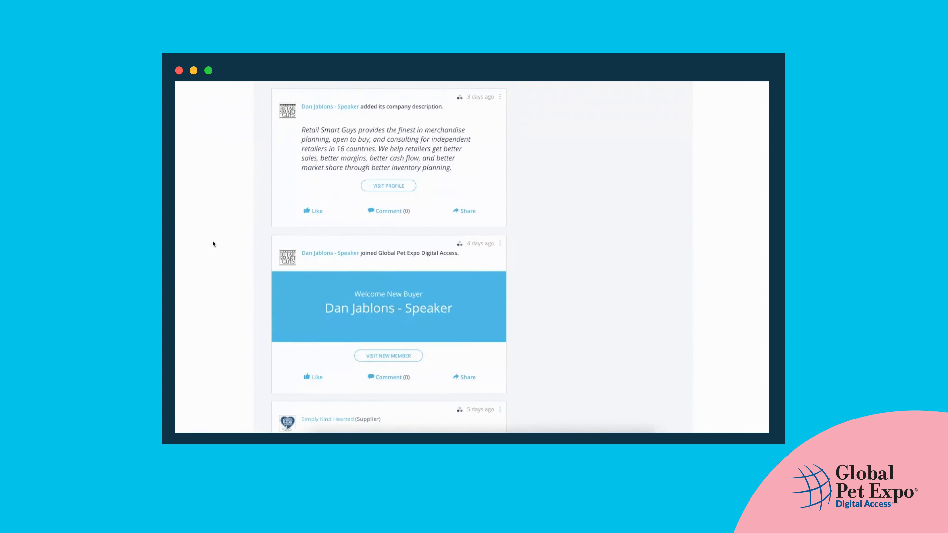
{"action": "scroll", "scroll_direction": "down", "scroll_amount": 3}
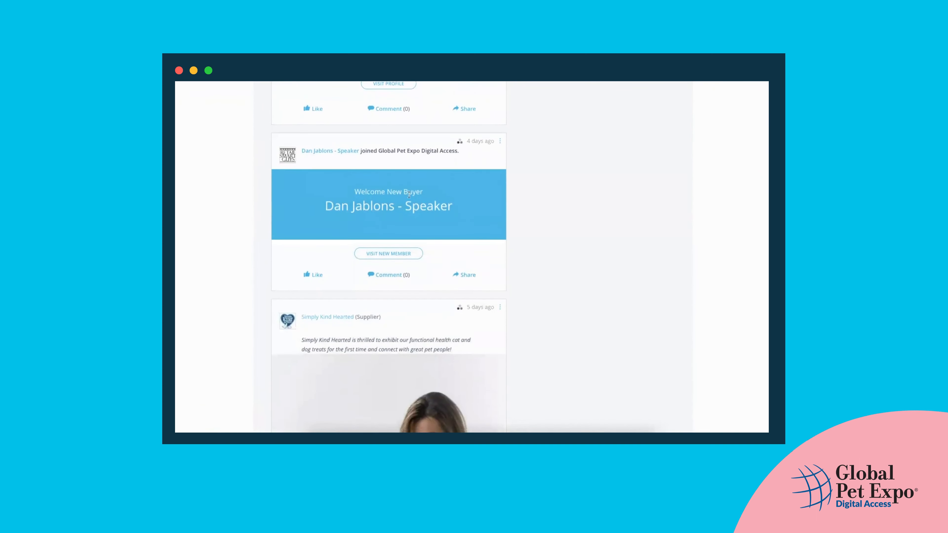
{"action": "mouse_move", "coordinate": [219, 234]}
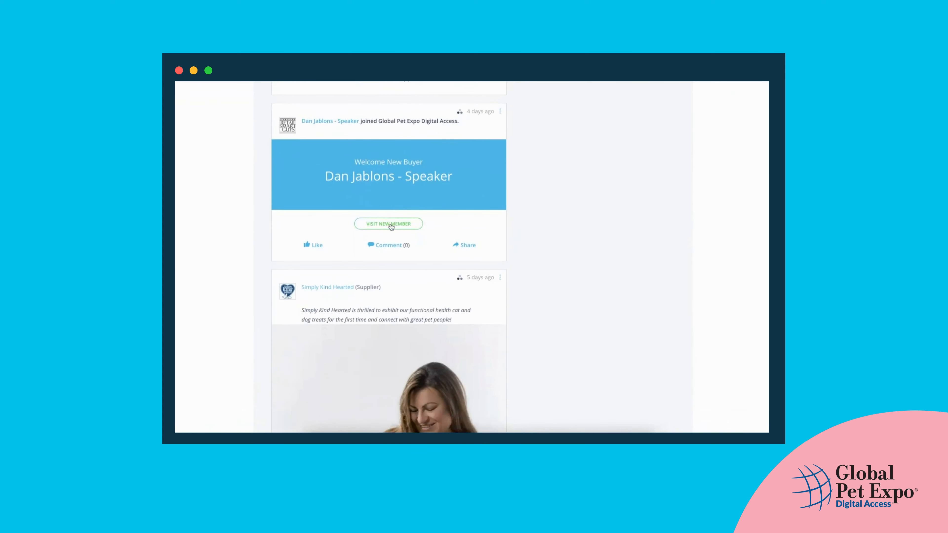
Visit the Retail Smart Guys new-member buyer profile and expand its full company description
{"action": "left_click", "coordinate": [388, 224]}
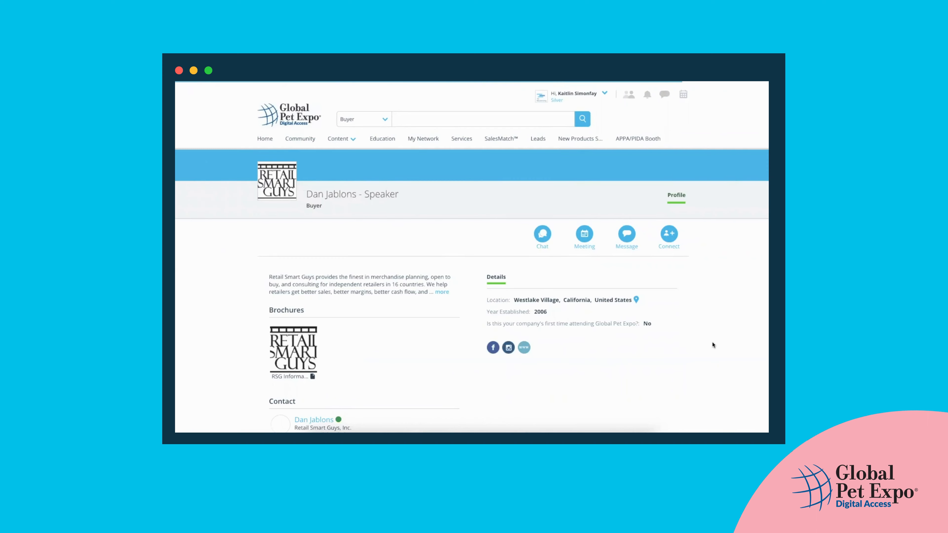
{"action": "scroll", "scroll_direction": "down", "scroll_amount": 3}
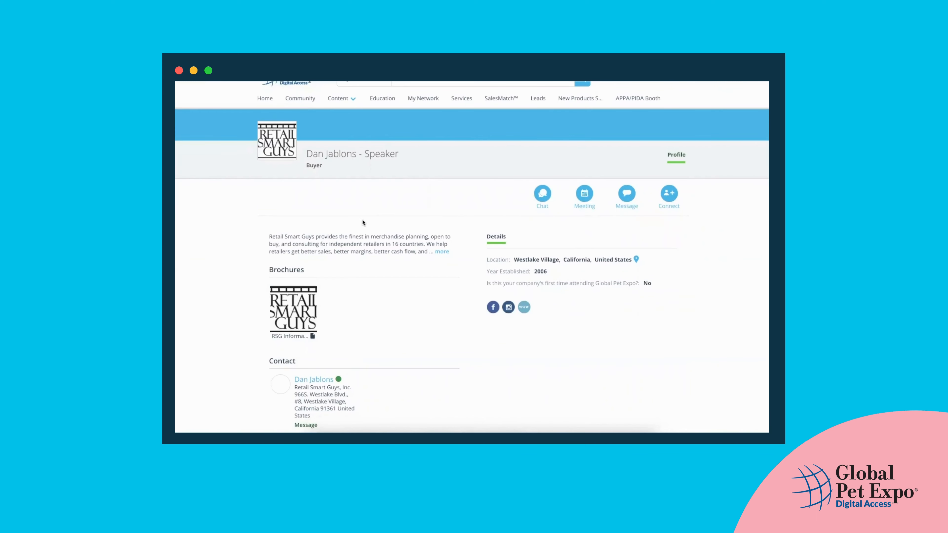
{"action": "mouse_move", "coordinate": [602, 329]}
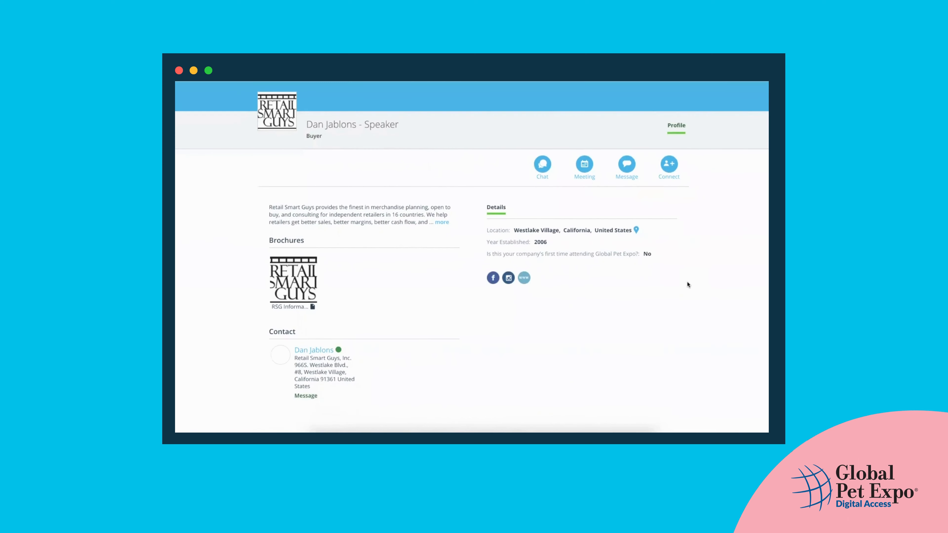
{"action": "left_click", "coordinate": [442, 222]}
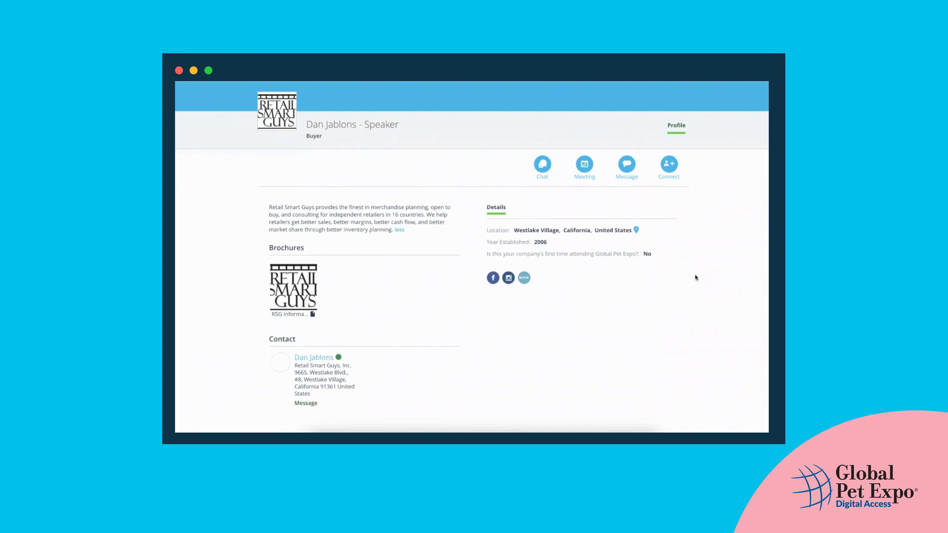
{"action": "mouse_move", "coordinate": [497, 325]}
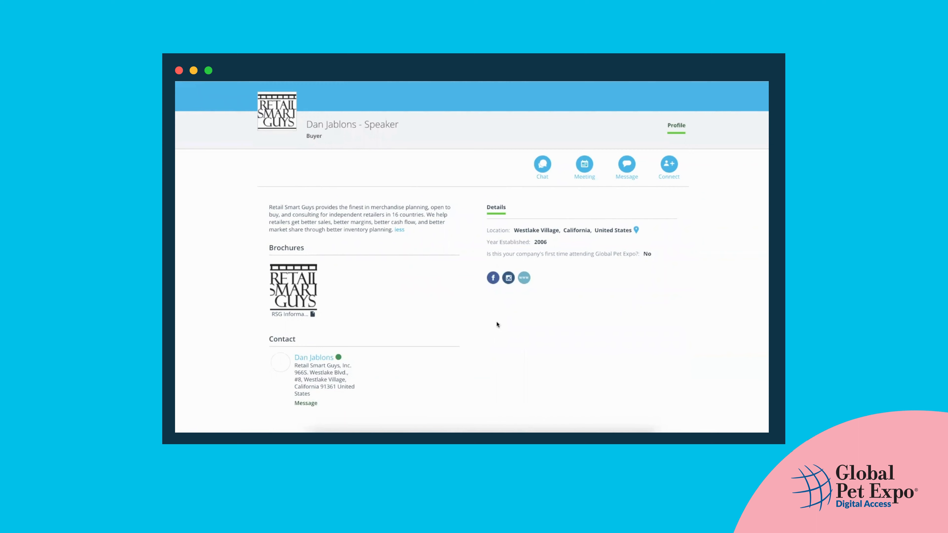
{"action": "mouse_move", "coordinate": [436, 358]}
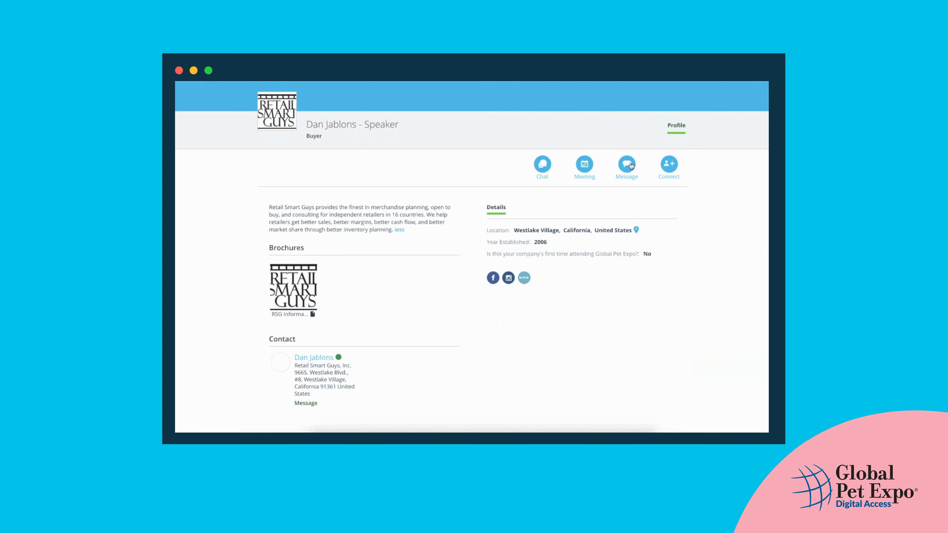
{"action": "left_click", "coordinate": [625, 164]}
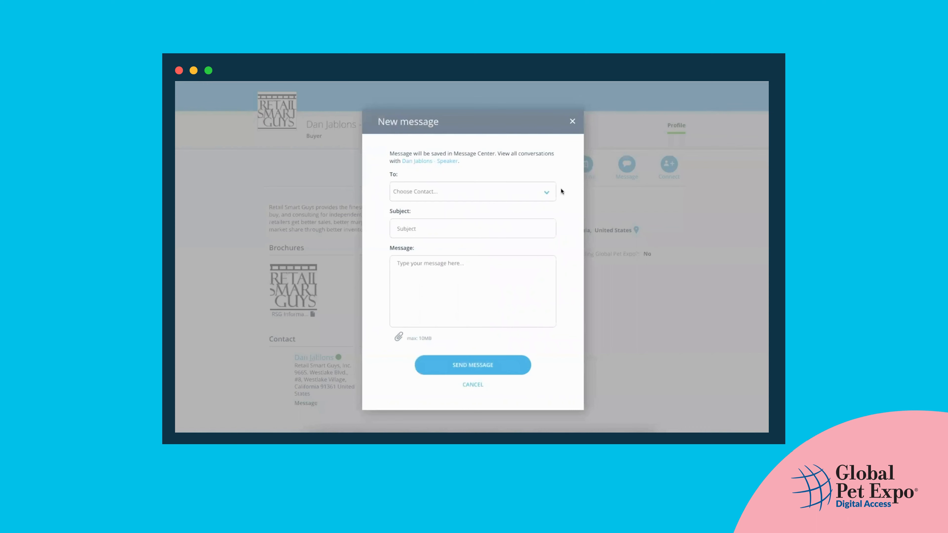
{"action": "left_click", "coordinate": [472, 192]}
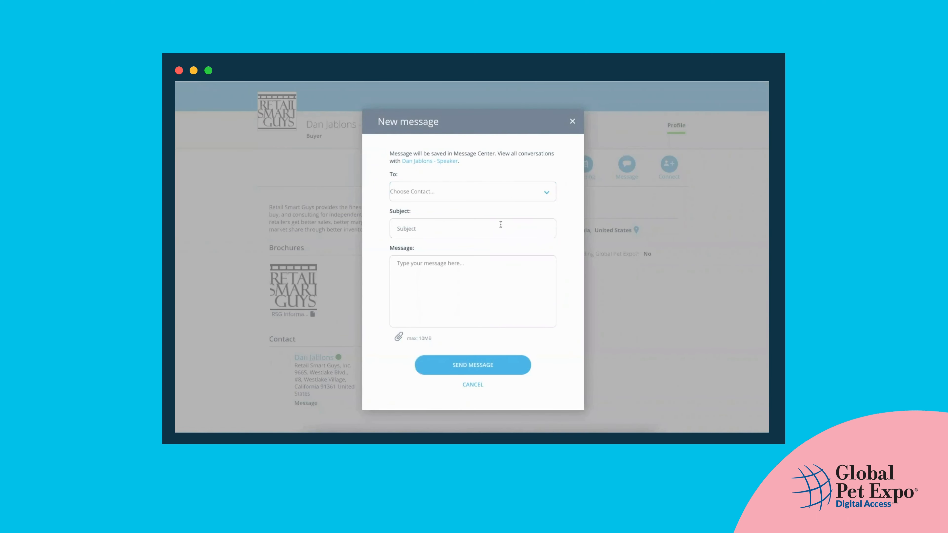
{"action": "left_click", "coordinate": [471, 228]}
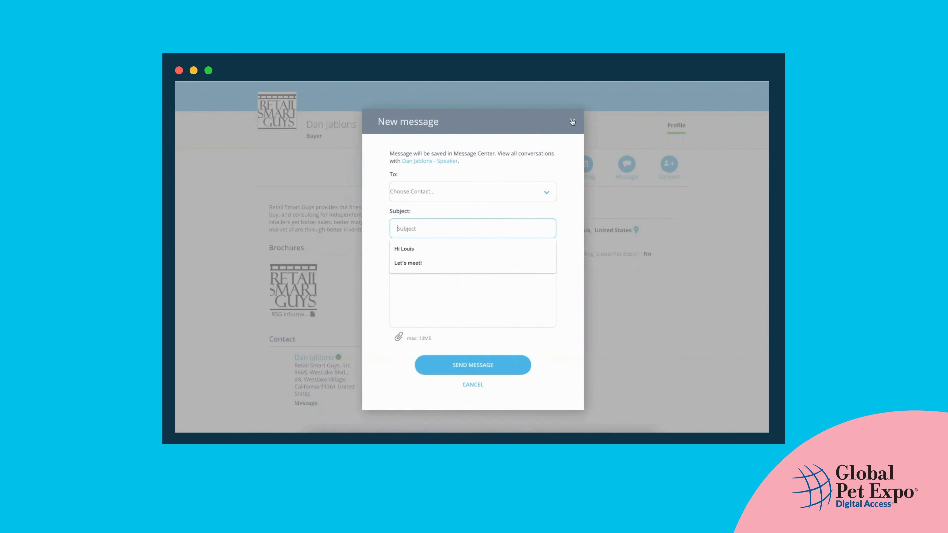
{"action": "left_click", "coordinate": [571, 121]}
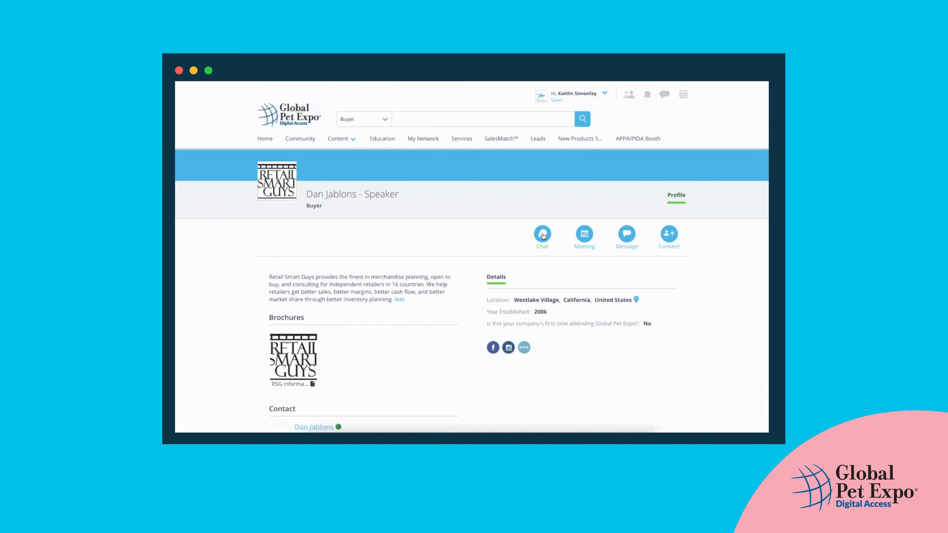
{"action": "left_click", "coordinate": [542, 234]}
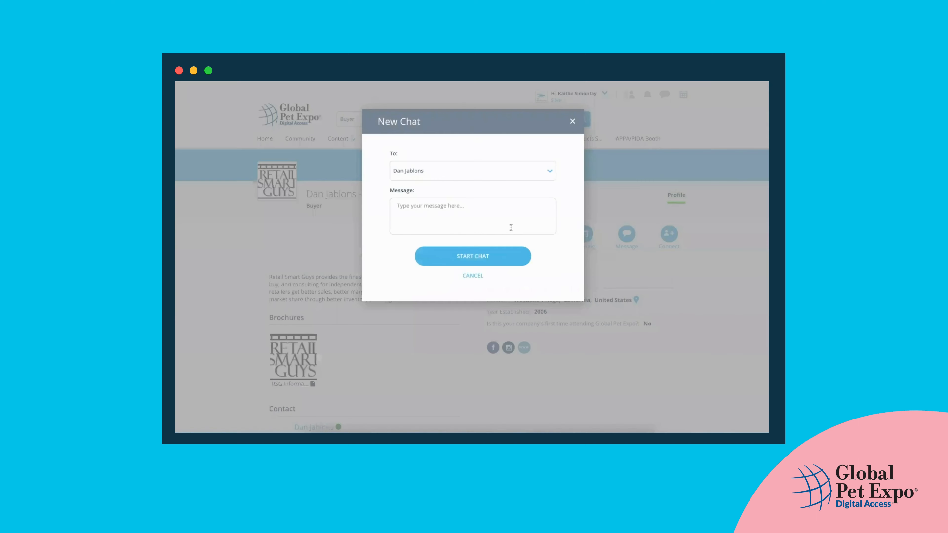
{"action": "left_click", "coordinate": [473, 170]}
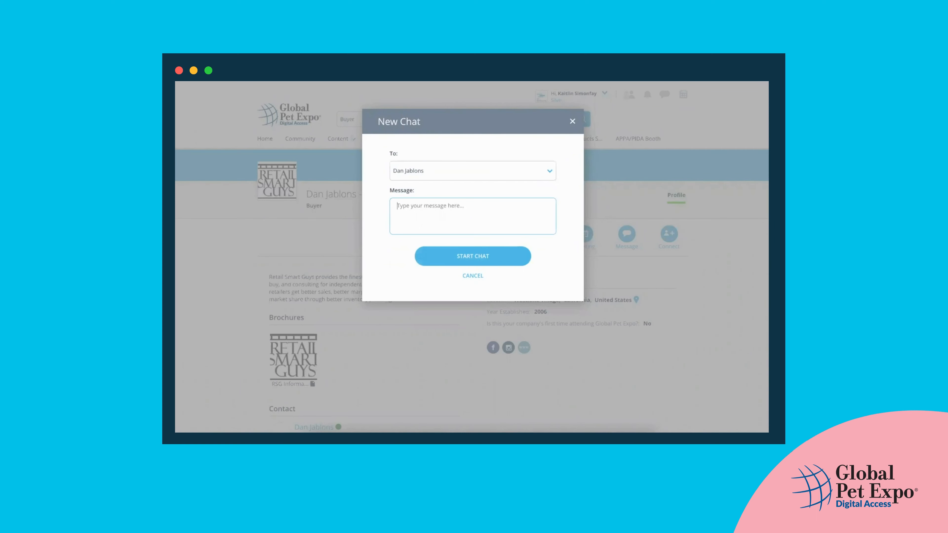
{"action": "type", "text": "Ready to cha"}
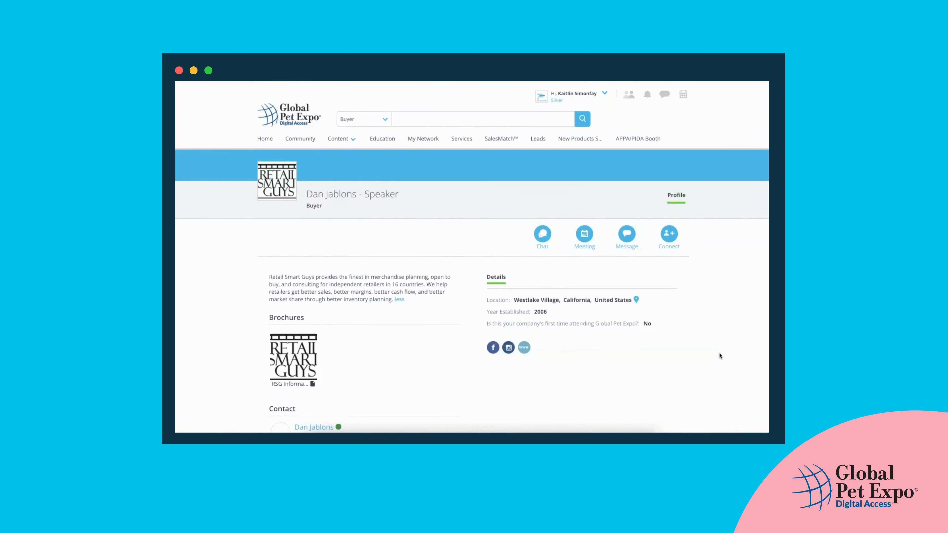
{"action": "mouse_move", "coordinate": [375, 185]}
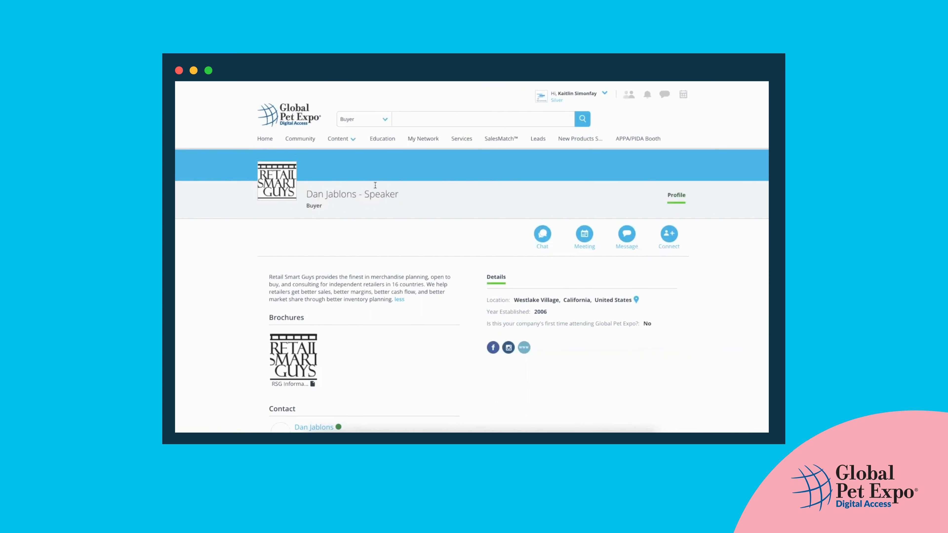
{"action": "left_click", "coordinate": [299, 138]}
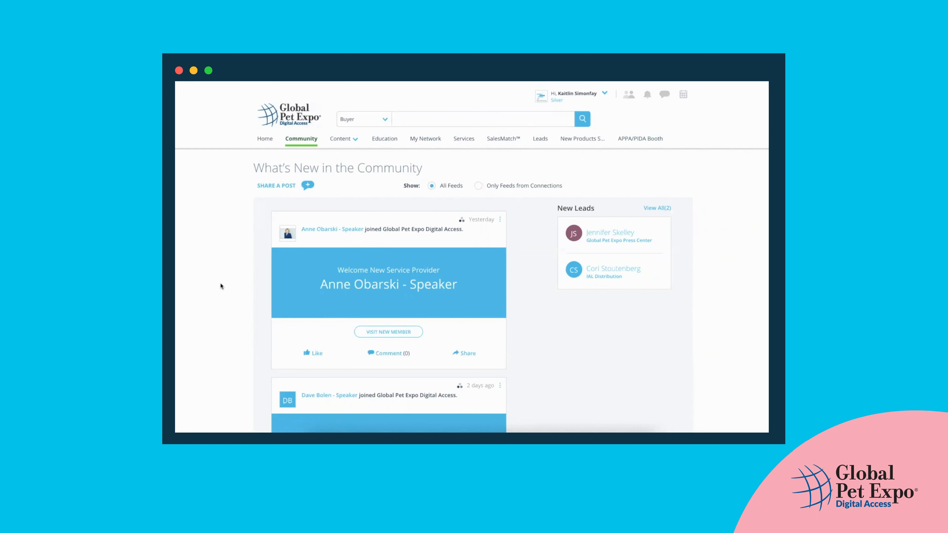
{"action": "scroll", "scroll_direction": "down", "scroll_amount": 3}
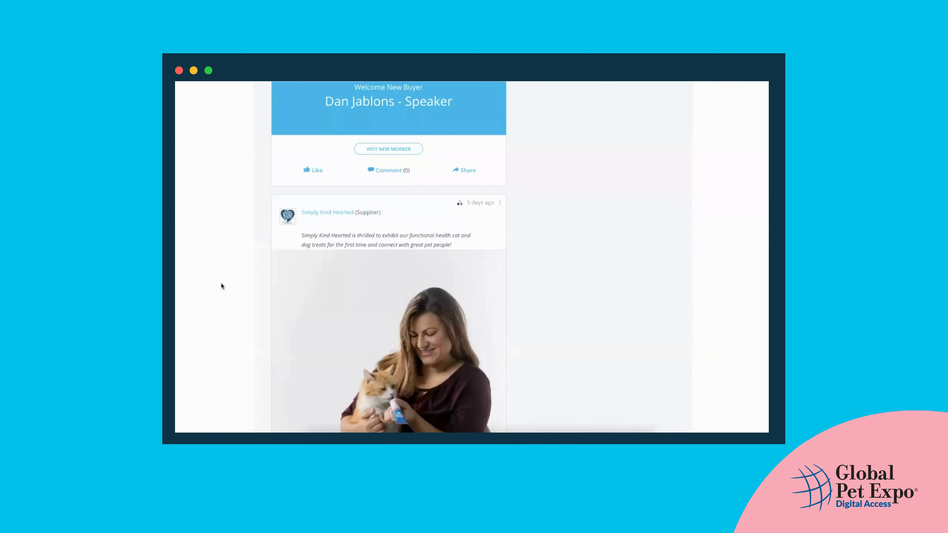
{"action": "scroll", "scroll_direction": "down", "scroll_amount": 3}
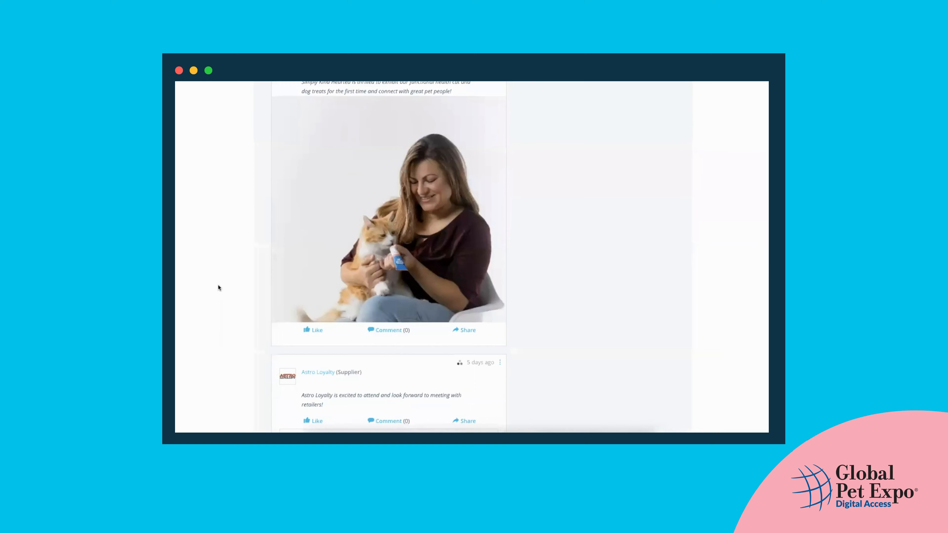
{"action": "scroll", "scroll_direction": "down", "scroll_amount": 3}
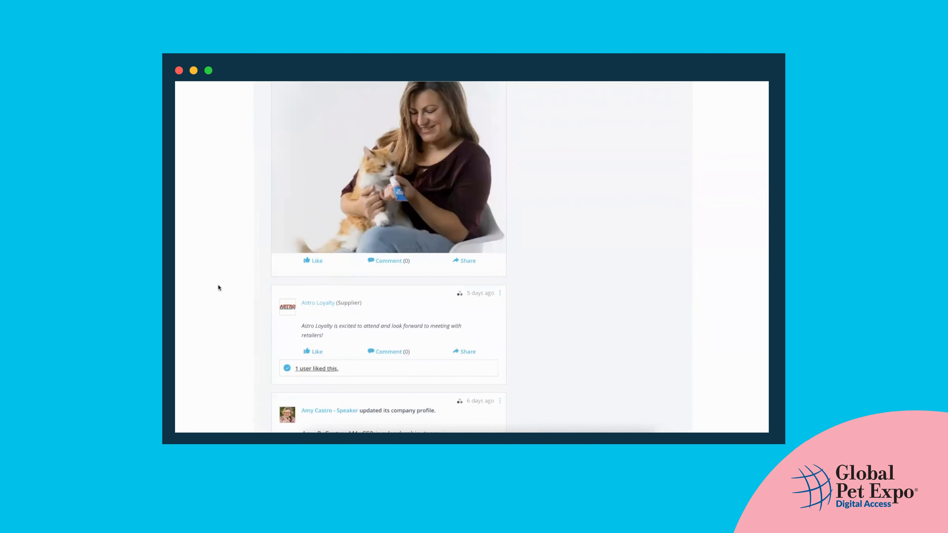
{"action": "scroll", "scroll_direction": "down", "scroll_amount": 3}
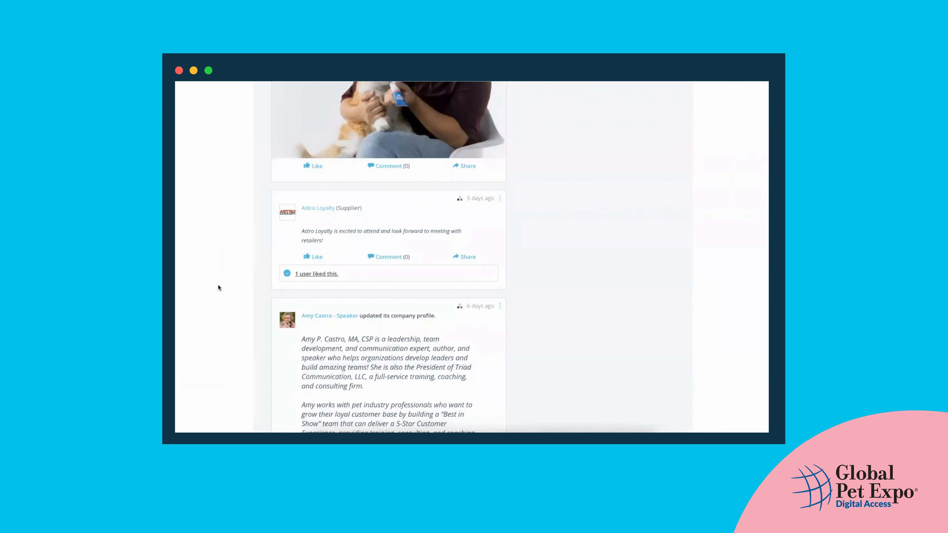
{"action": "scroll", "scroll_direction": "down", "scroll_amount": 3}
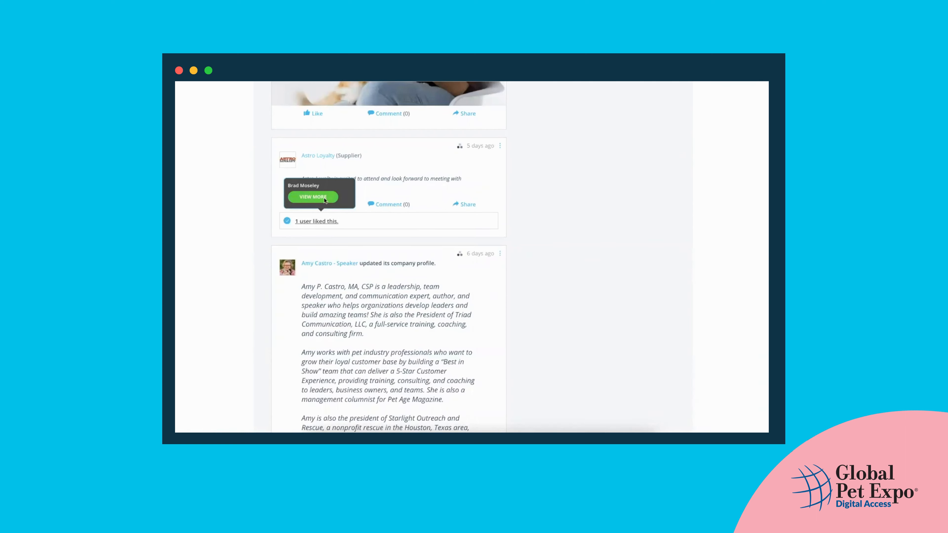
{"action": "mouse_move", "coordinate": [254, 255]}
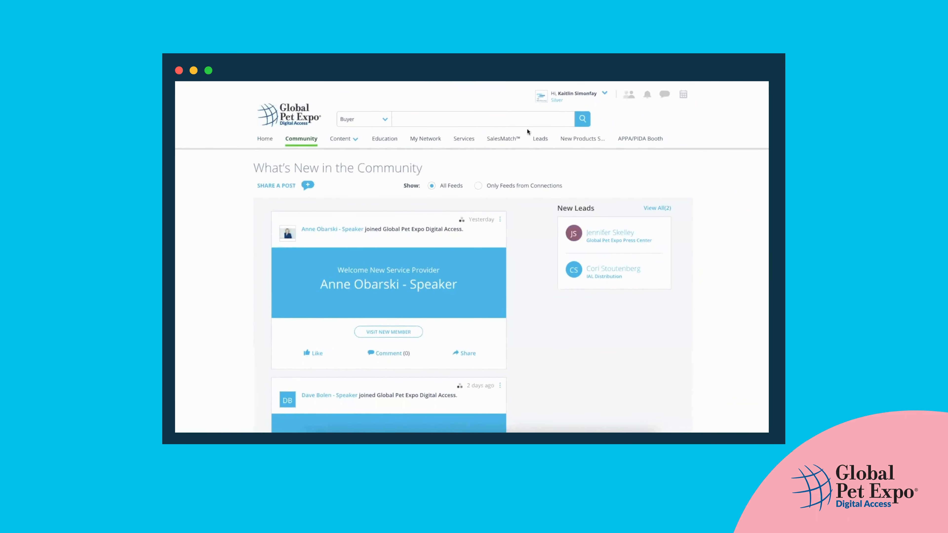
{"action": "mouse_move", "coordinate": [562, 162]}
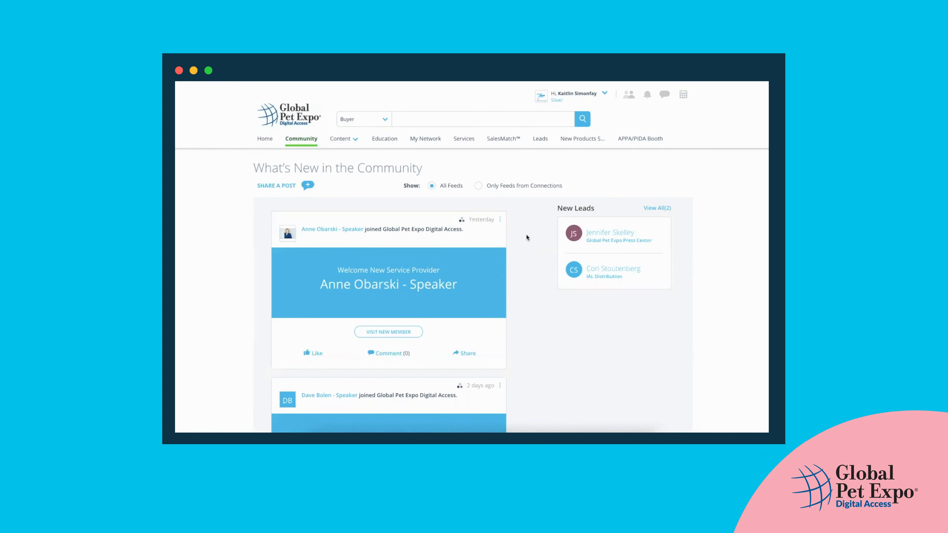
Dismiss the Login As User link dialog and open the member site as that user's Discover home
{"action": "scroll", "scroll_direction": "down", "scroll_amount": 3}
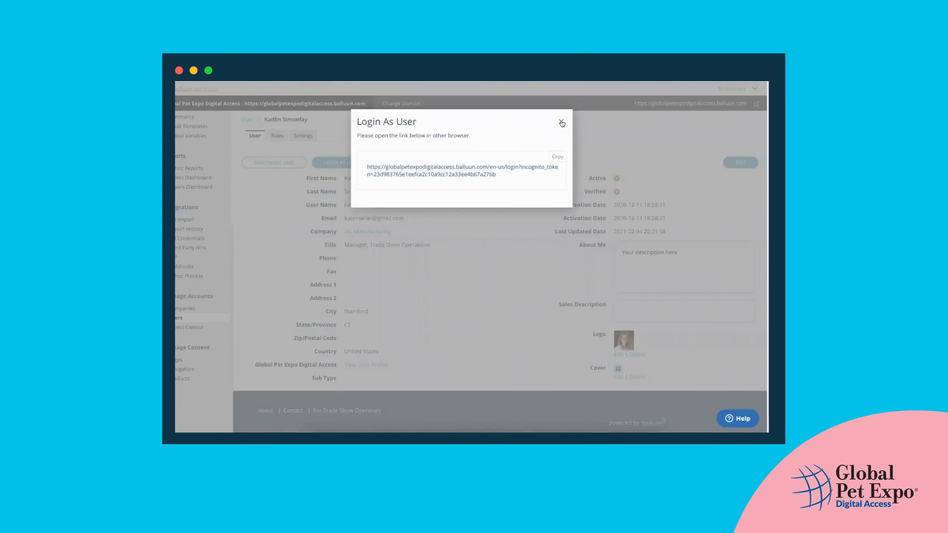
{"action": "left_click", "coordinate": [560, 124]}
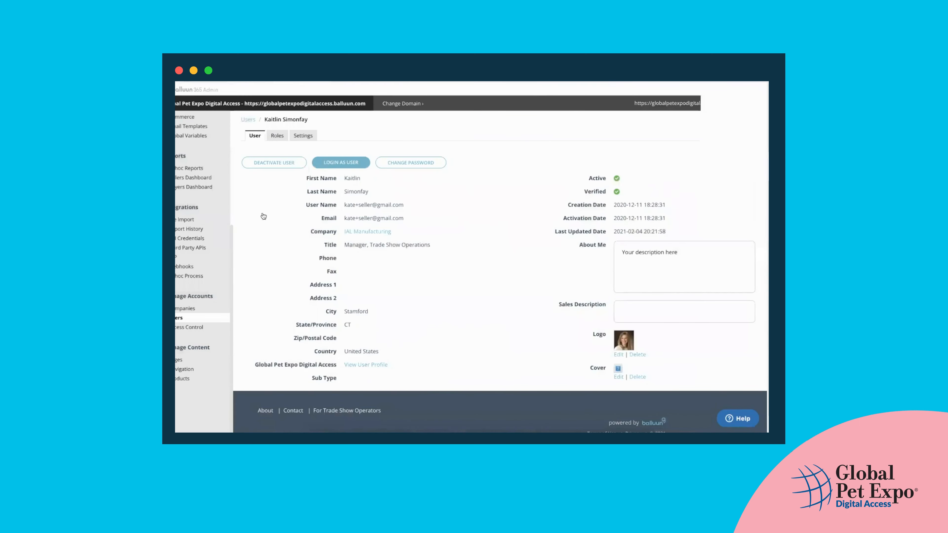
{"action": "left_click", "coordinate": [341, 162]}
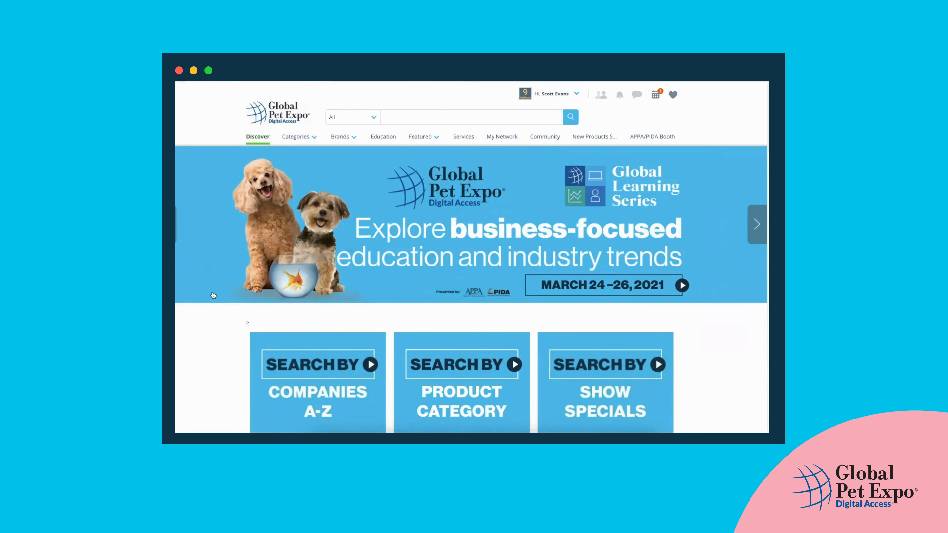
Open Brands > Brand Directory, scroll the supplier listings and select Ark Naturals Products For Pets
{"action": "left_click", "coordinate": [340, 137]}
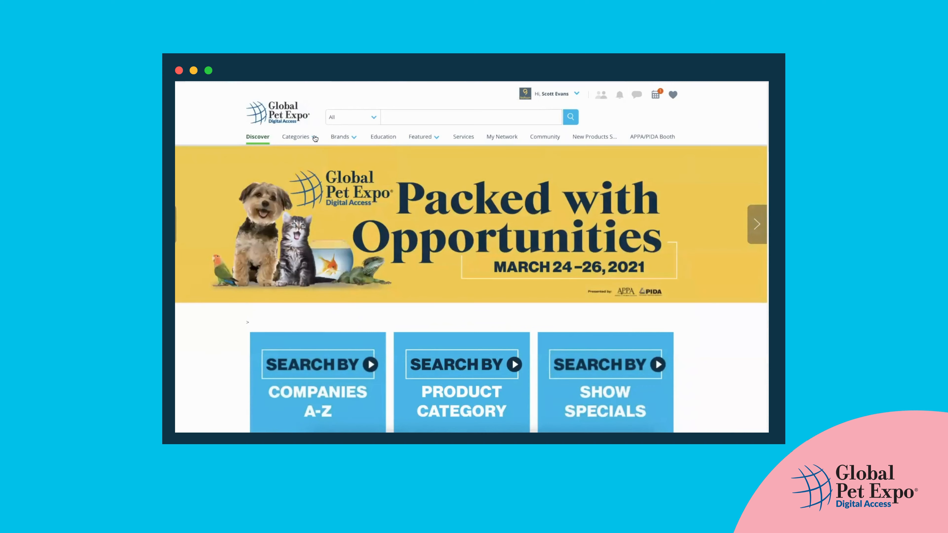
{"action": "left_click", "coordinate": [295, 136]}
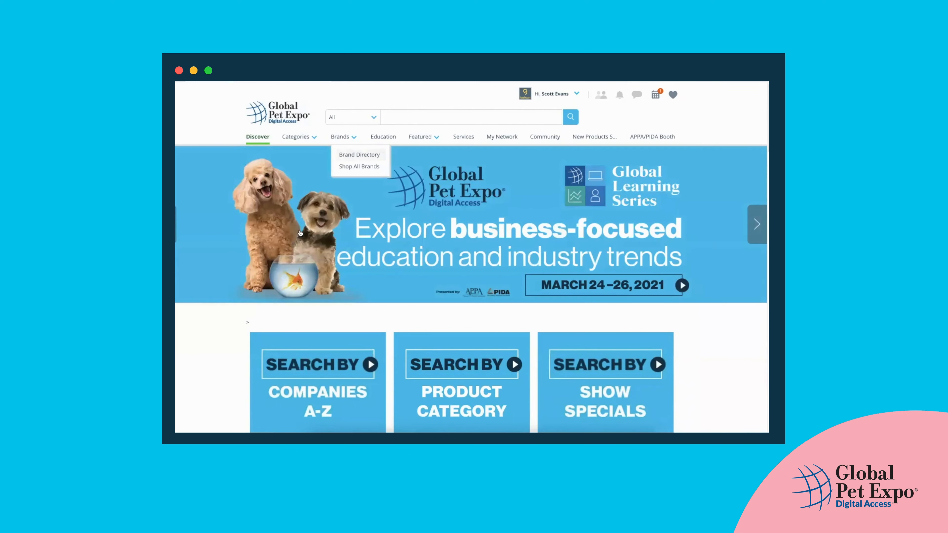
{"action": "left_click", "coordinate": [359, 154]}
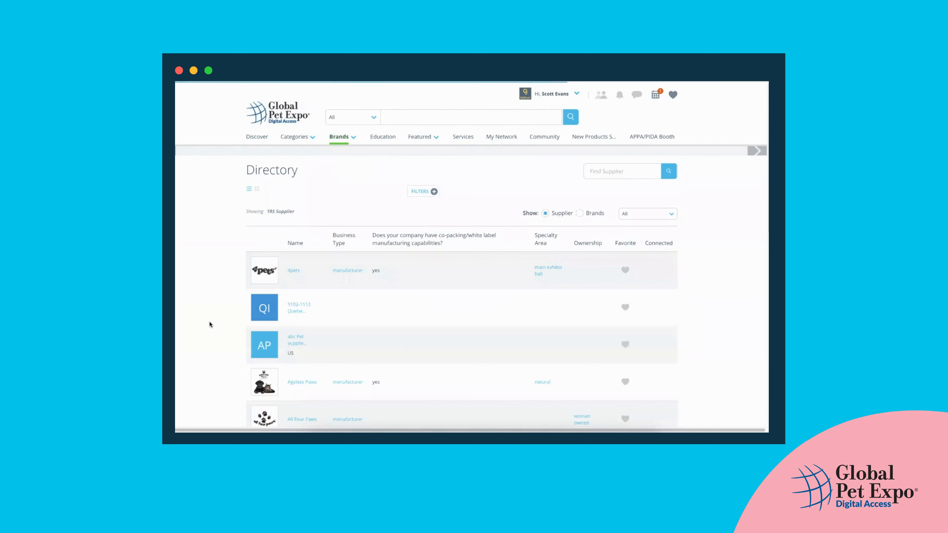
{"action": "scroll", "scroll_direction": "down", "scroll_amount": 3}
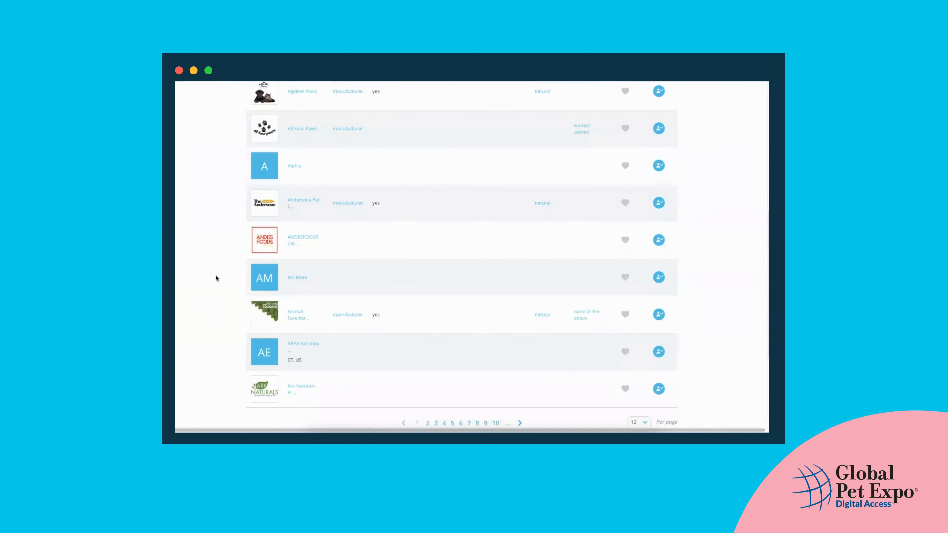
{"action": "scroll", "scroll_direction": "down", "scroll_amount": 3}
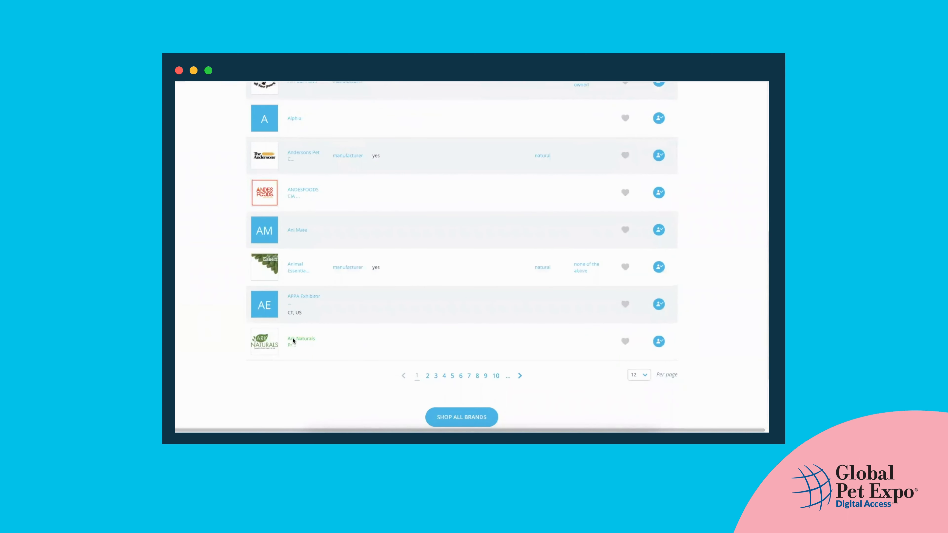
{"action": "left_click", "coordinate": [301, 340]}
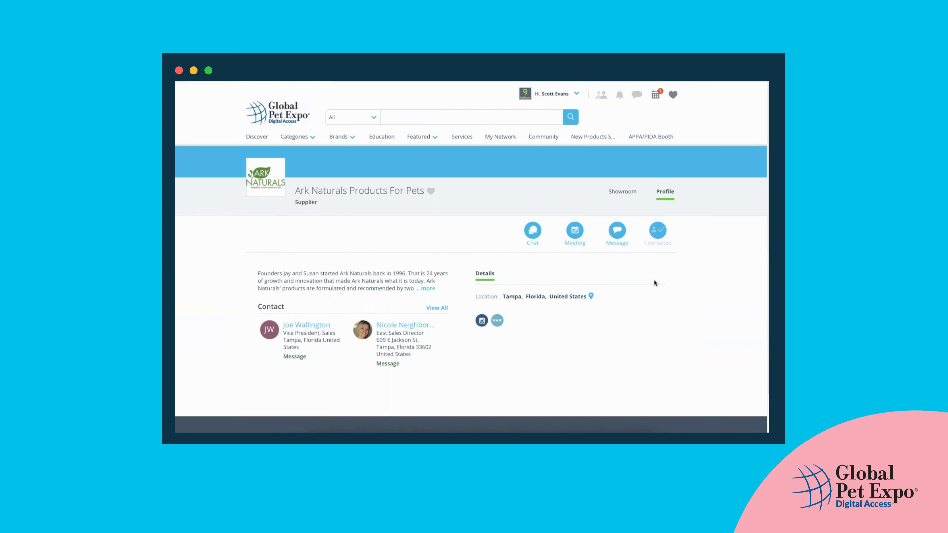
{"action": "mouse_move", "coordinate": [504, 216]}
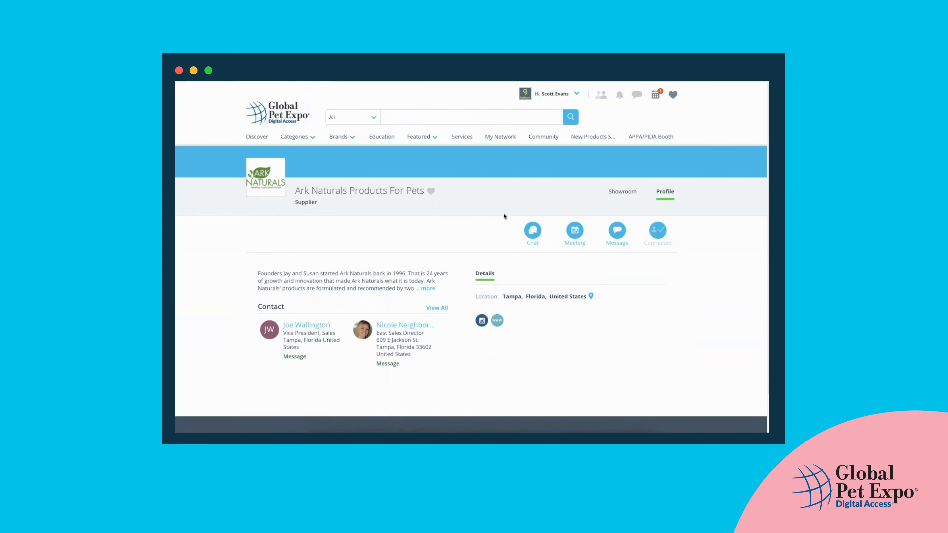
{"action": "mouse_move", "coordinate": [574, 149]}
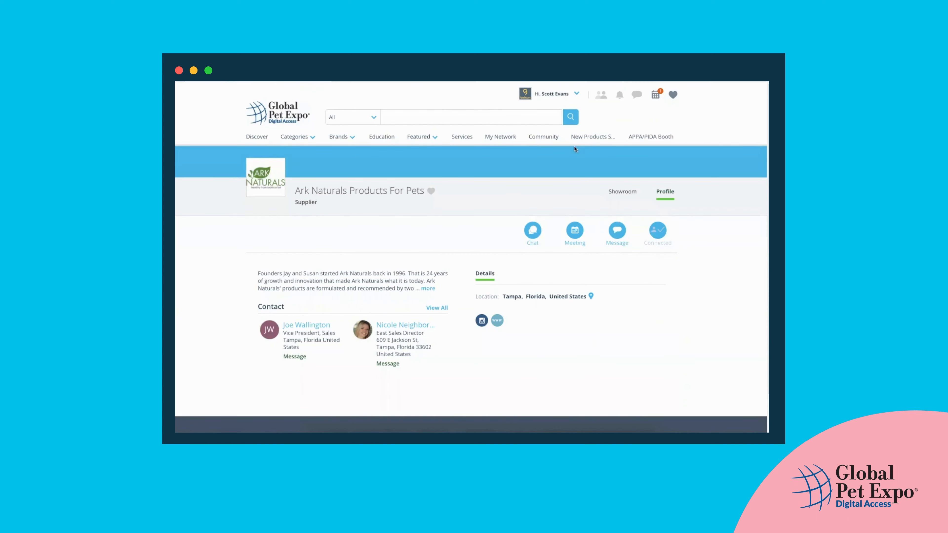
View the Ark Naturals supplier Profile tab with description and contacts, then show the Brands menu
{"action": "left_click", "coordinate": [654, 95]}
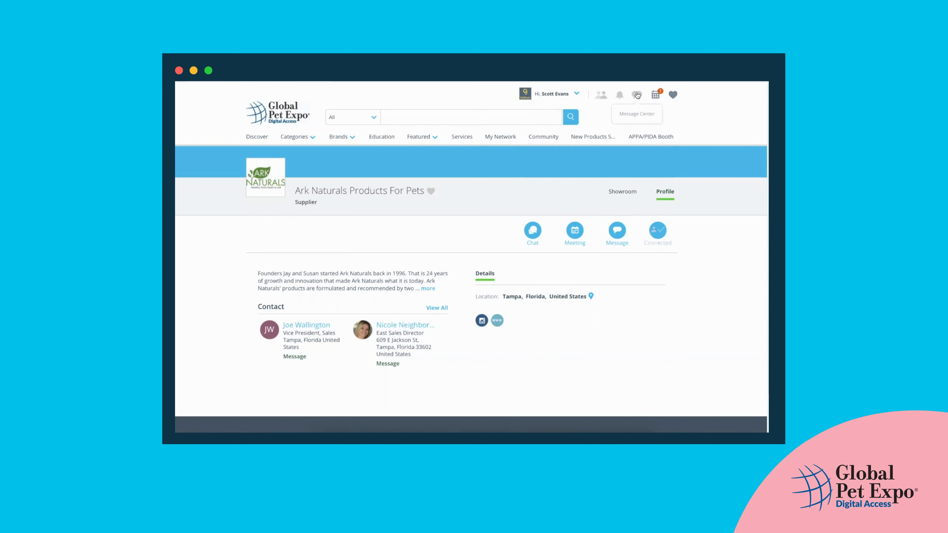
{"action": "mouse_move", "coordinate": [637, 92]}
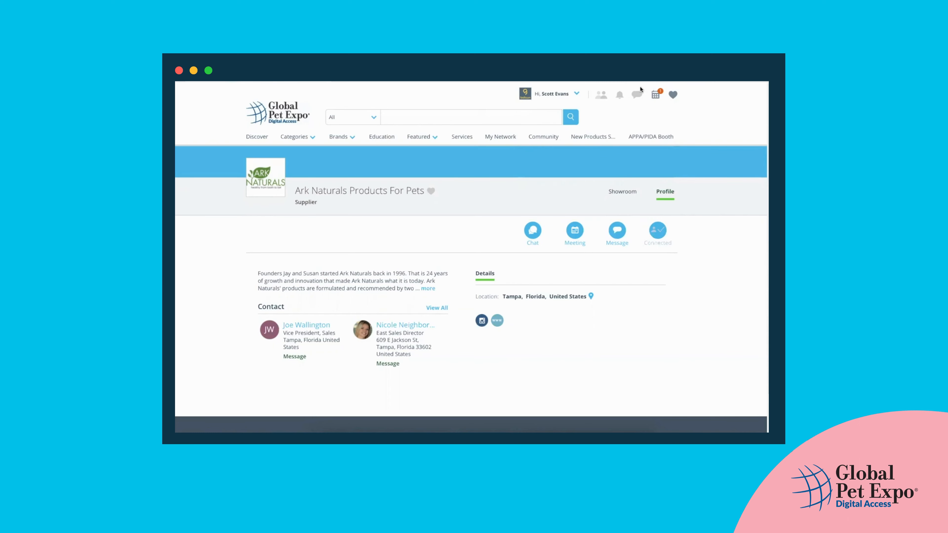
{"action": "left_click", "coordinate": [601, 94]}
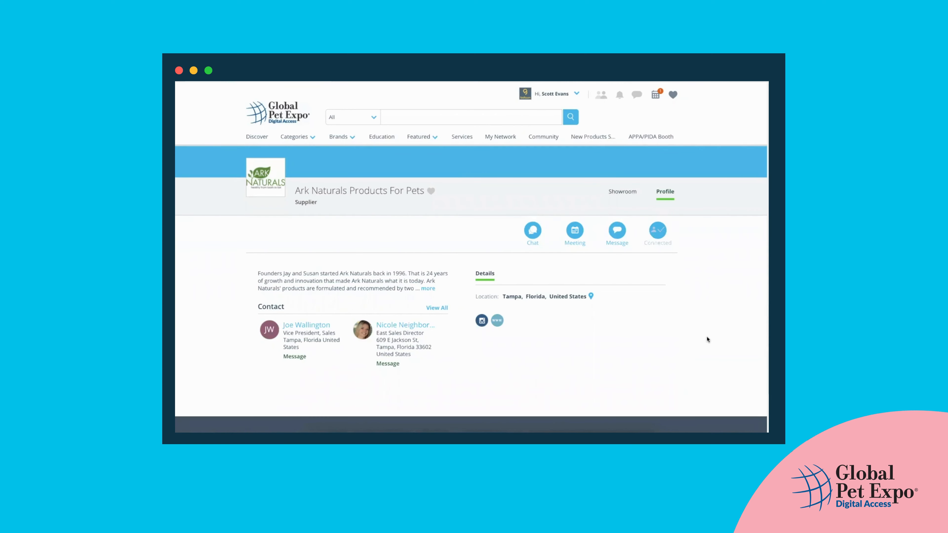
{"action": "mouse_move", "coordinate": [492, 226]}
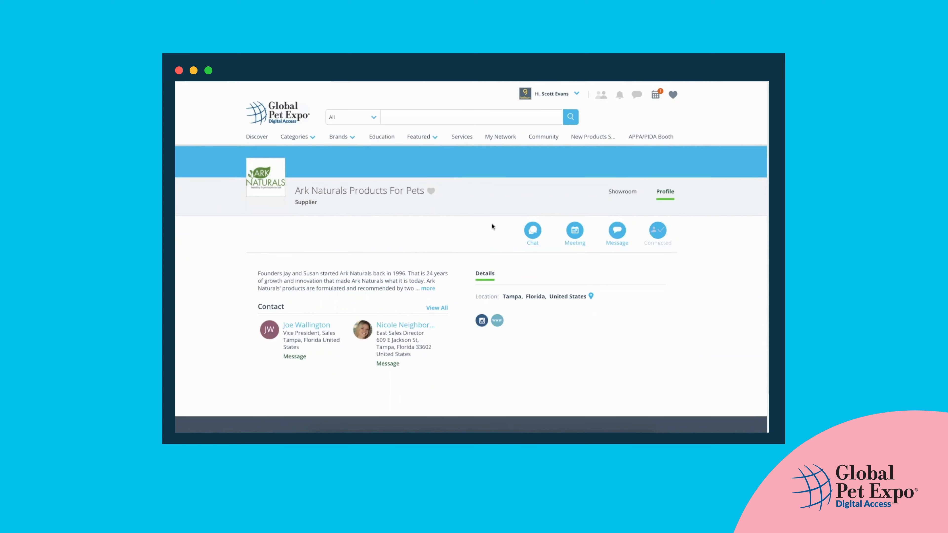
{"action": "mouse_move", "coordinate": [478, 248]}
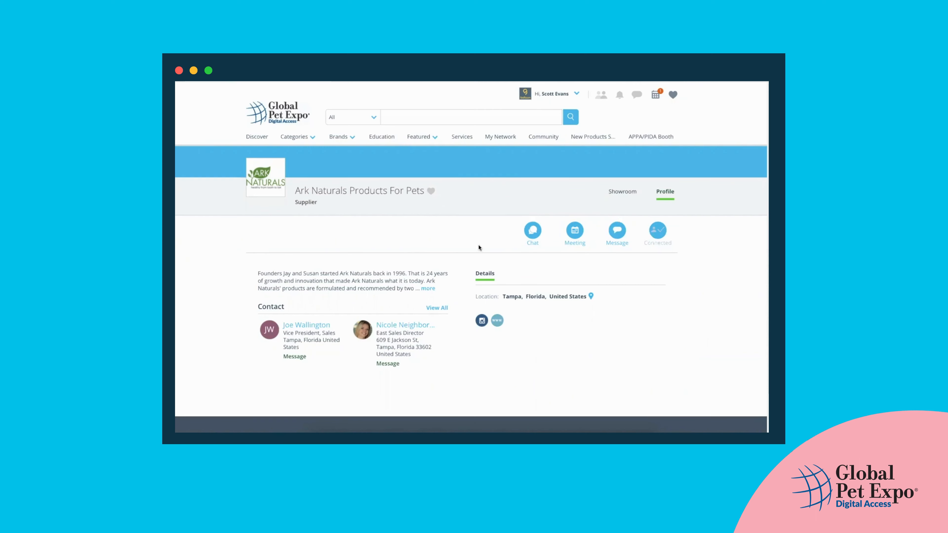
{"action": "mouse_move", "coordinate": [473, 217]}
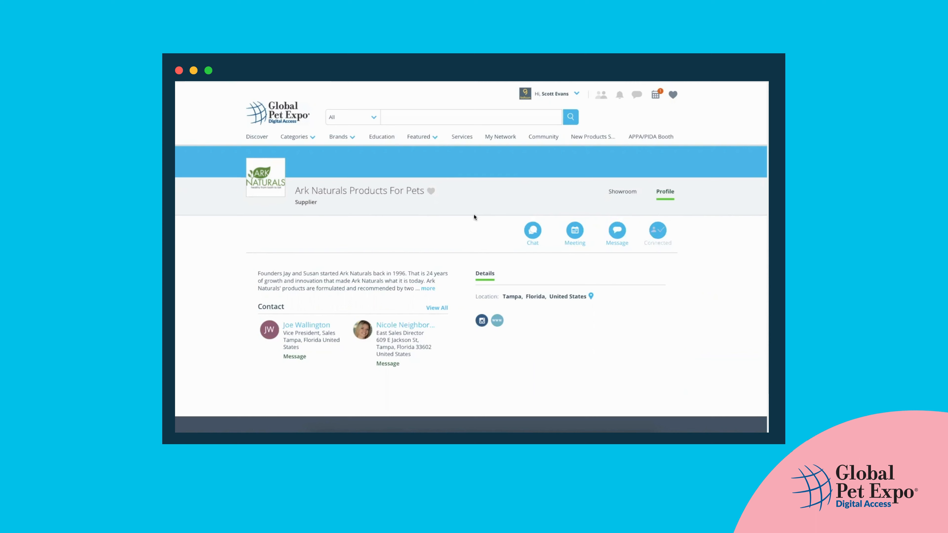
{"action": "mouse_move", "coordinate": [484, 226]}
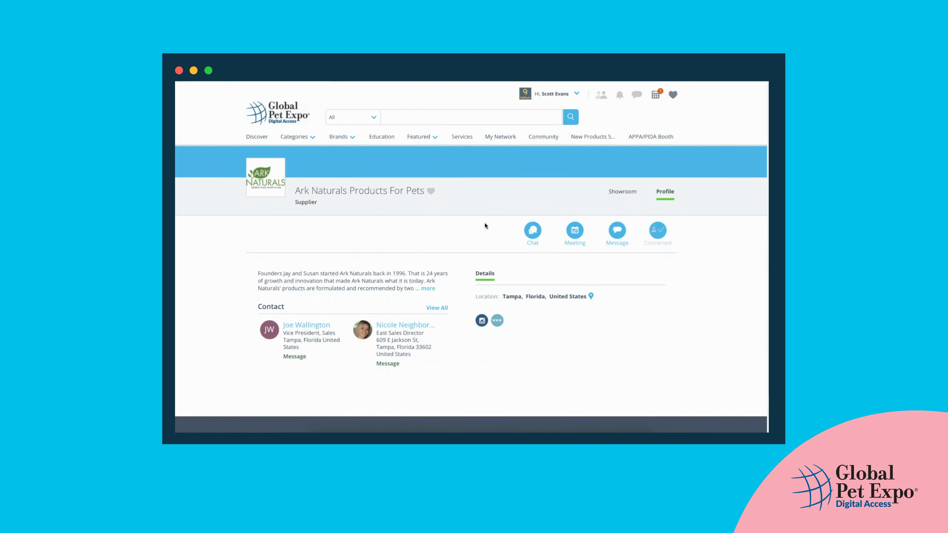
{"action": "mouse_move", "coordinate": [507, 223]}
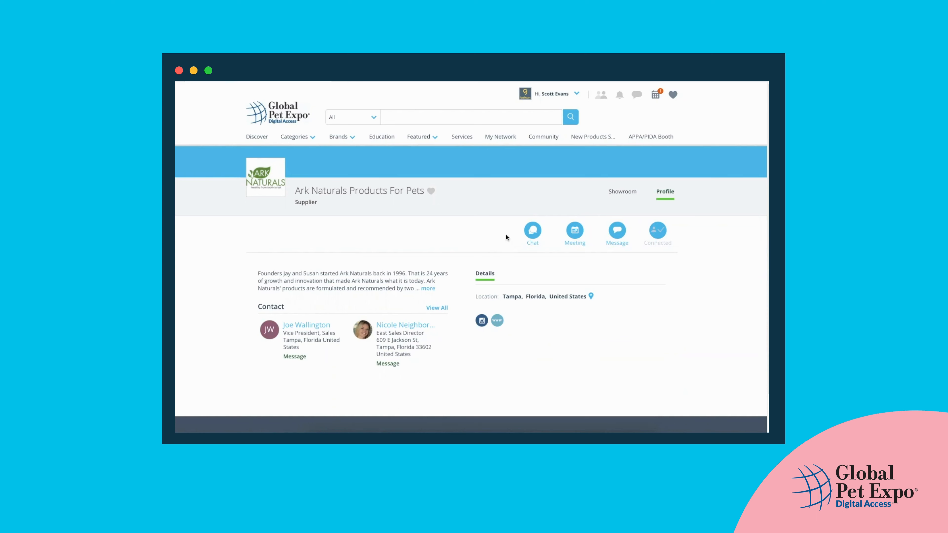
{"action": "mouse_move", "coordinate": [487, 244]}
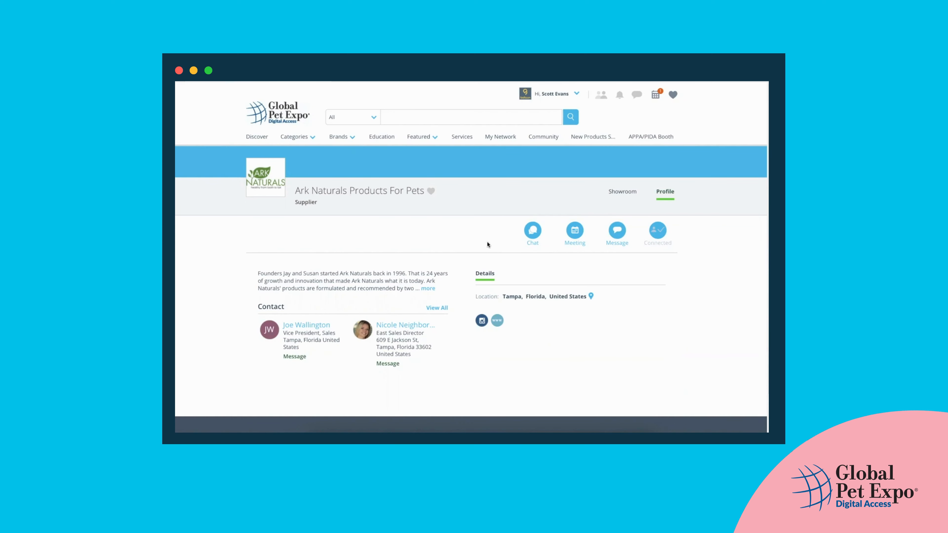
{"action": "mouse_move", "coordinate": [482, 234]}
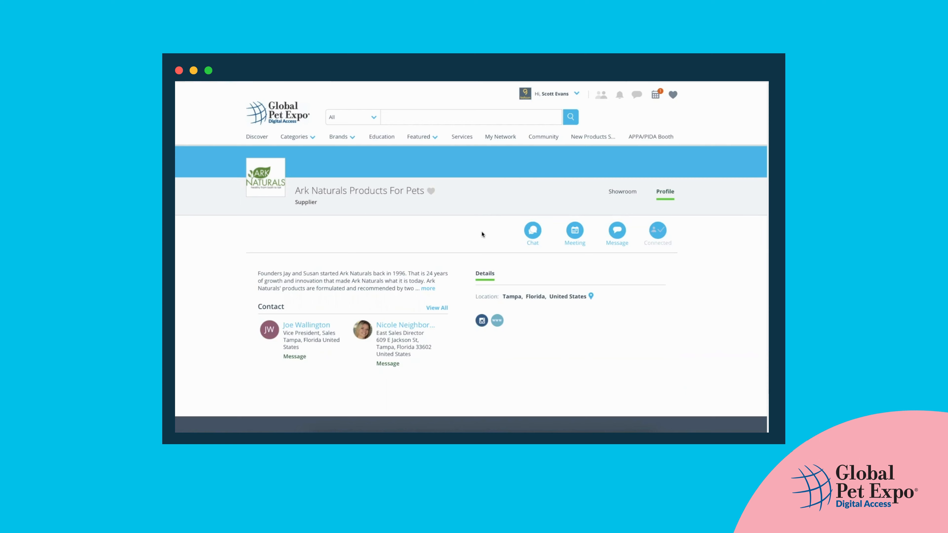
{"action": "mouse_move", "coordinate": [493, 233]}
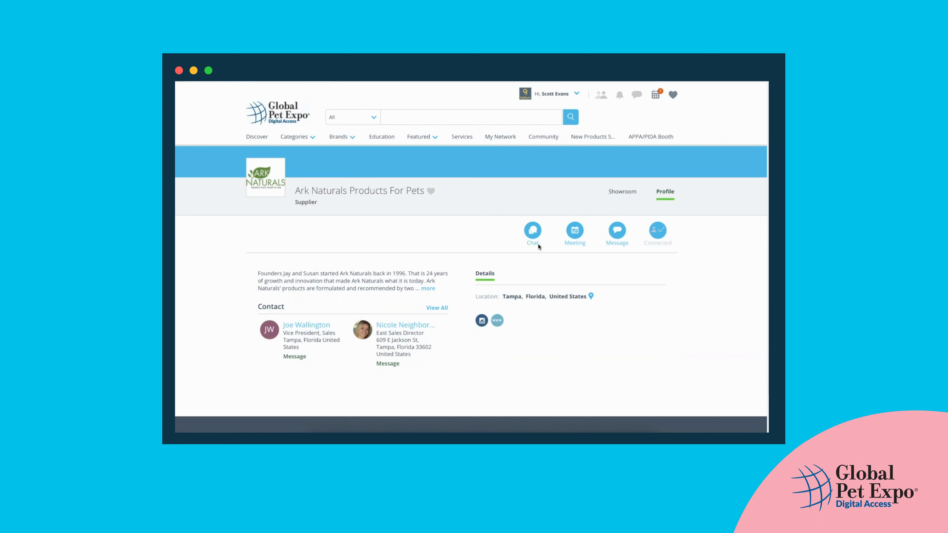
{"action": "mouse_move", "coordinate": [460, 161]}
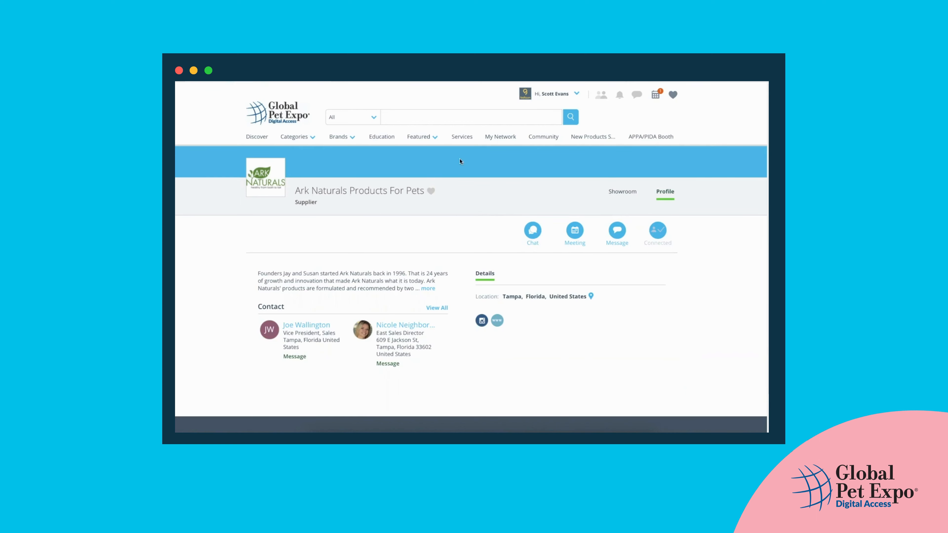
{"action": "mouse_move", "coordinate": [312, 92]}
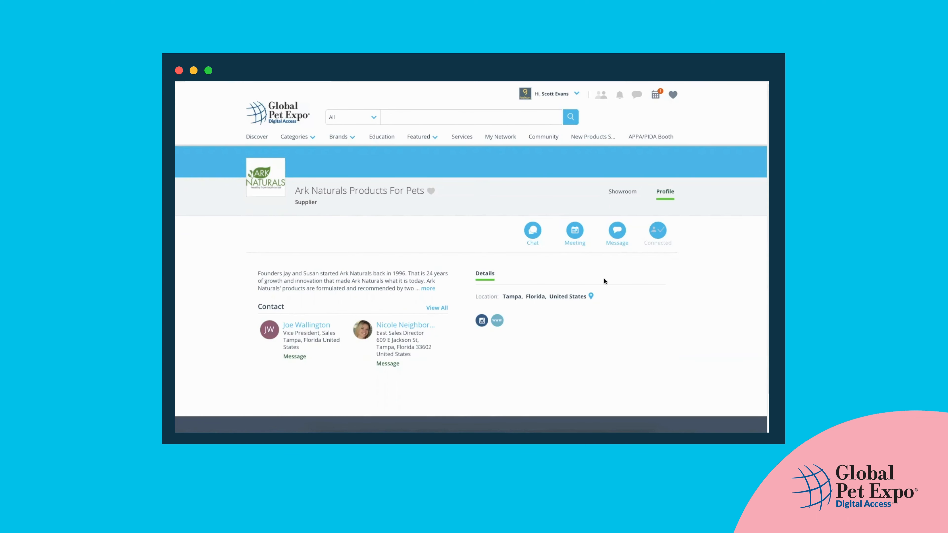
{"action": "left_click", "coordinate": [339, 137]}
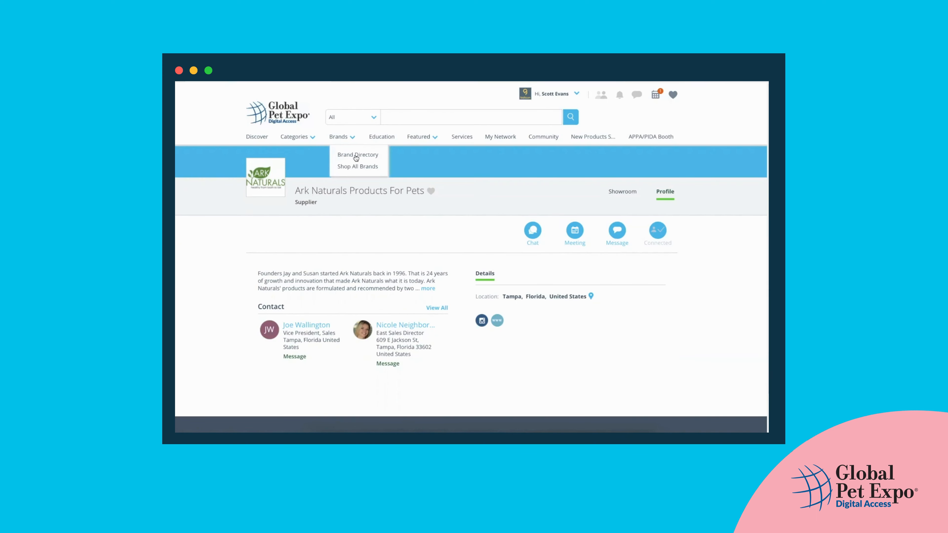
Reopen the Brand Directory of 195 suppliers, then return to the Discover home page
{"action": "left_click", "coordinate": [357, 155]}
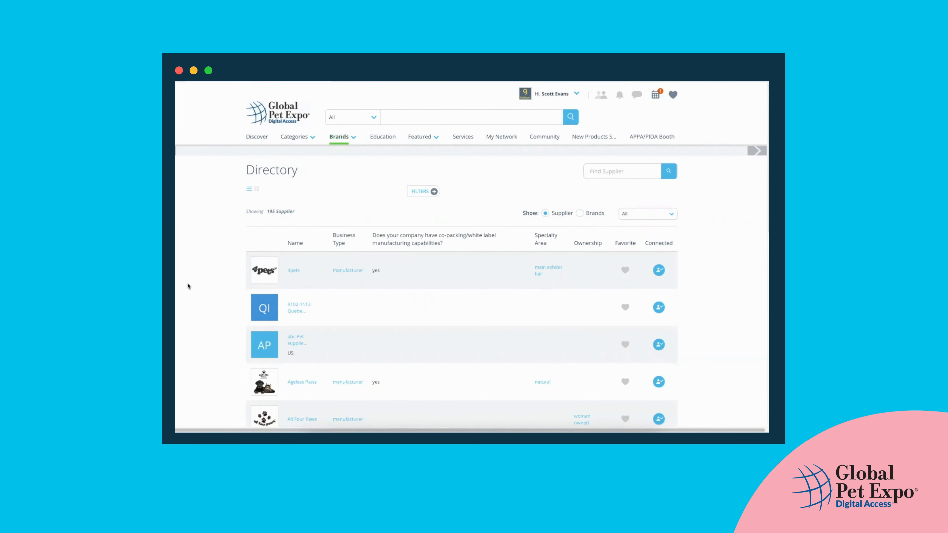
{"action": "mouse_move", "coordinate": [181, 262]}
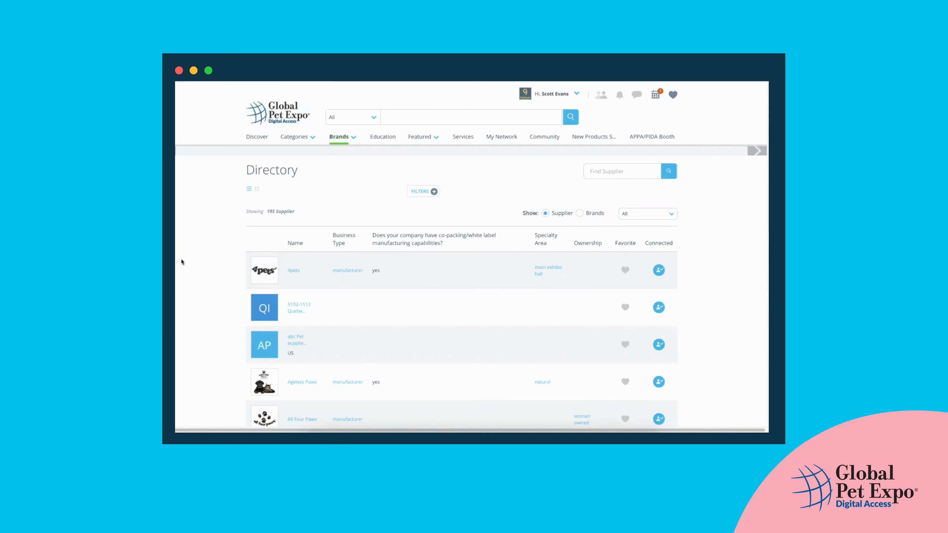
{"action": "left_click", "coordinate": [256, 136]}
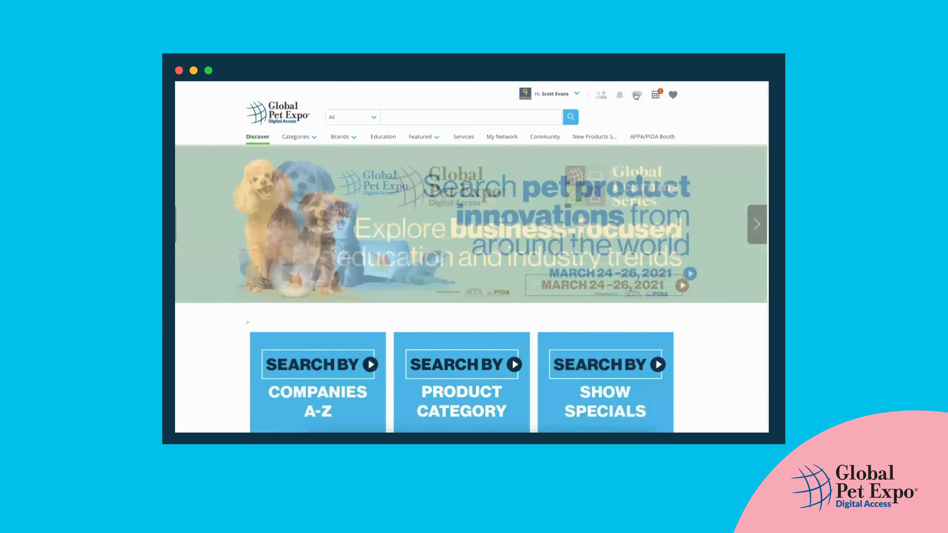
{"action": "mouse_move", "coordinate": [636, 95]}
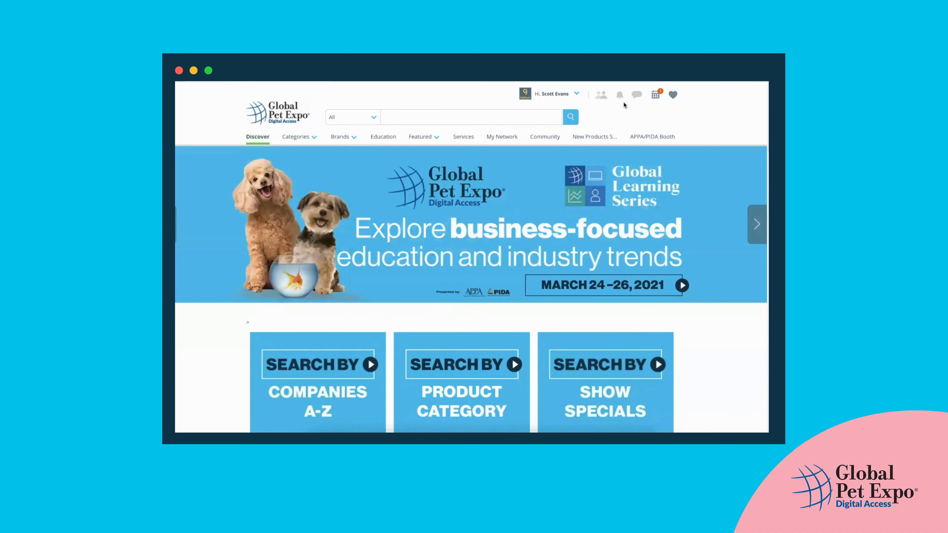
{"action": "mouse_move", "coordinate": [608, 110]}
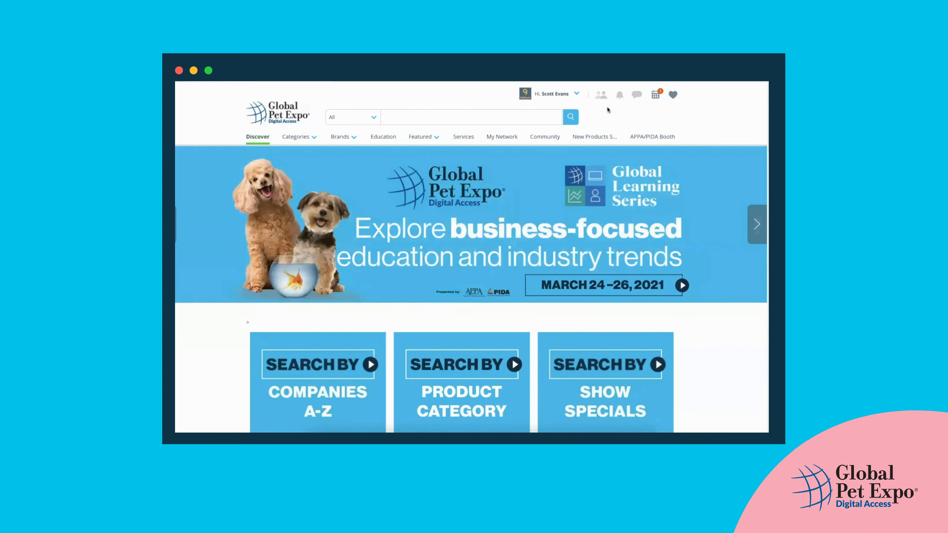
{"action": "mouse_move", "coordinate": [636, 94]}
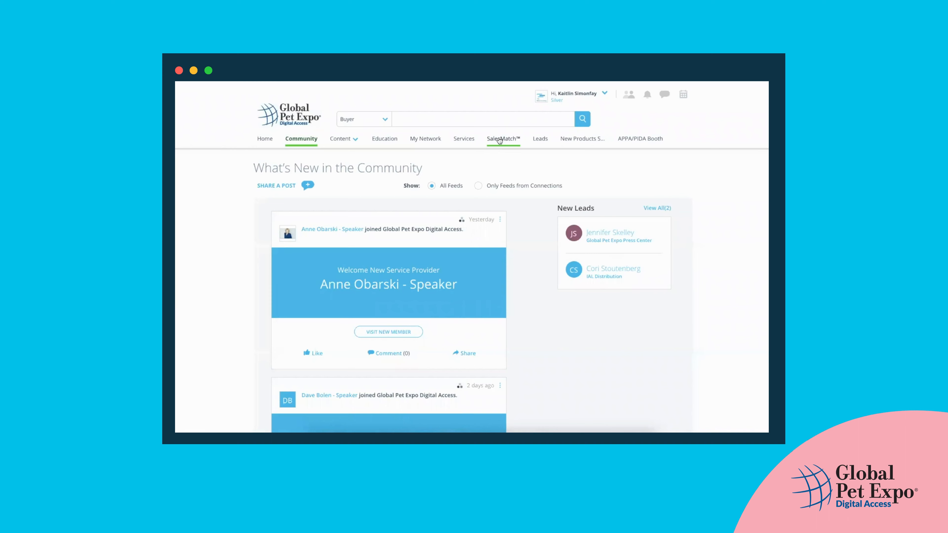
Open SalesMatch lead preferences and review the Product Categories and Total Employees dropdown choices
{"action": "left_click", "coordinate": [503, 139]}
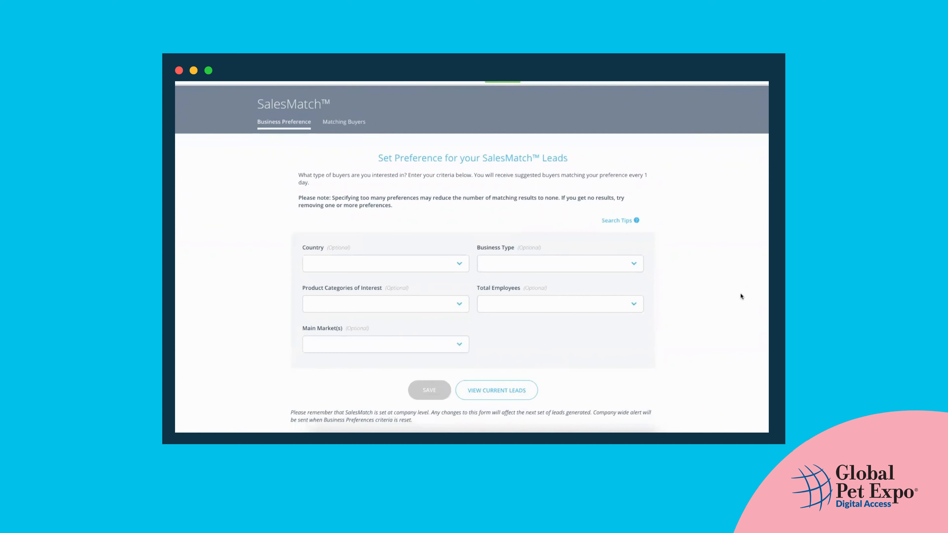
{"action": "mouse_move", "coordinate": [709, 232]}
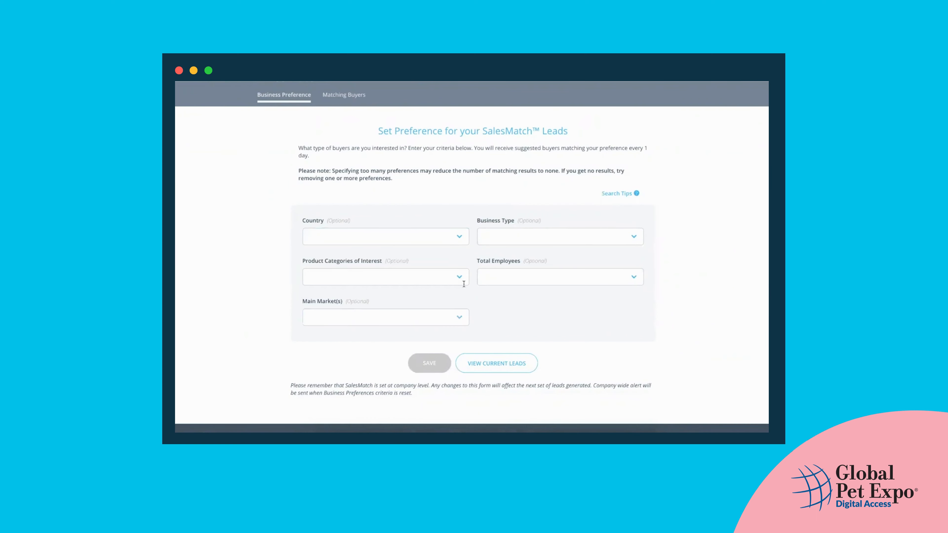
{"action": "left_click", "coordinate": [385, 277]}
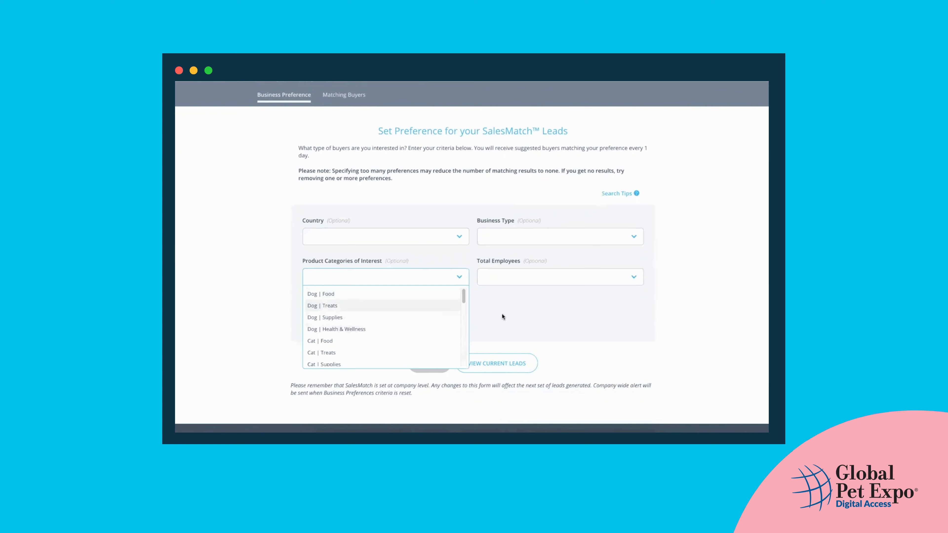
{"action": "left_click", "coordinate": [385, 317]}
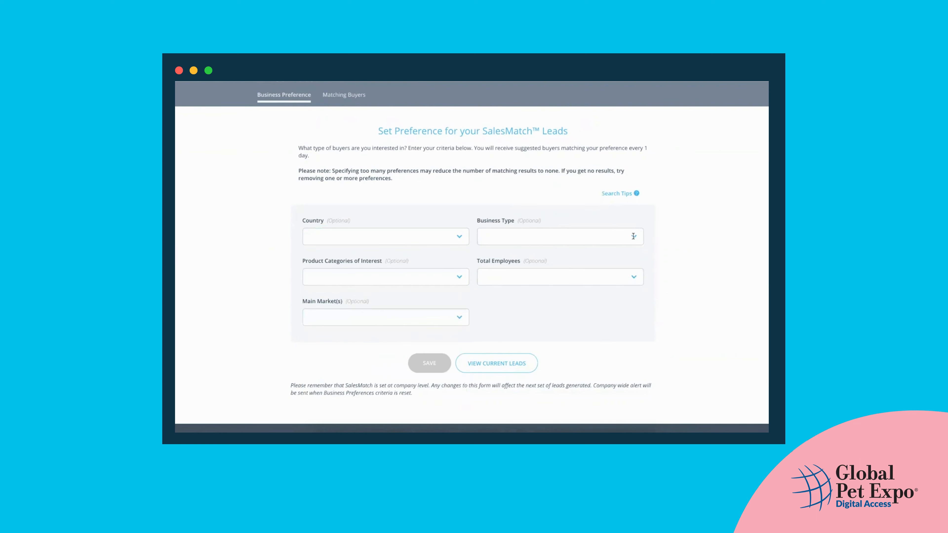
{"action": "mouse_move", "coordinate": [615, 301]}
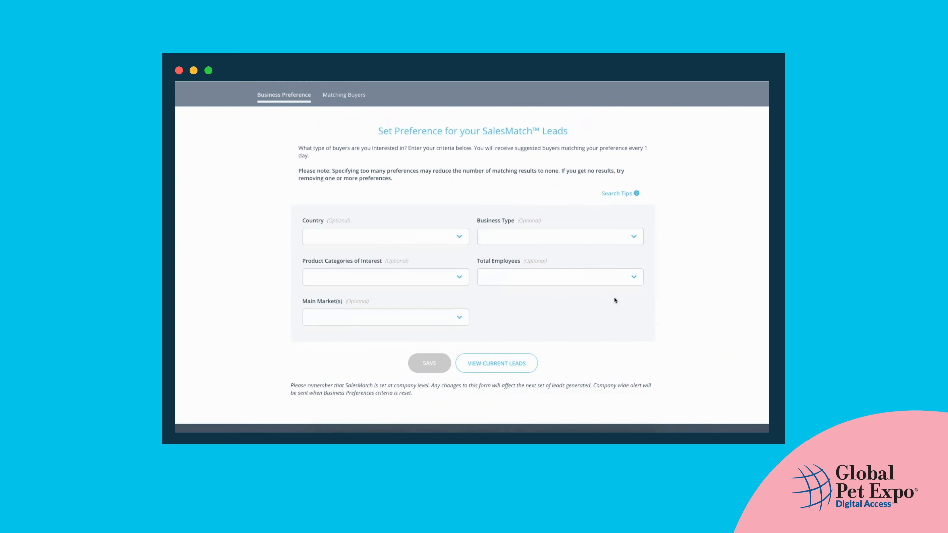
{"action": "left_click", "coordinate": [559, 277]}
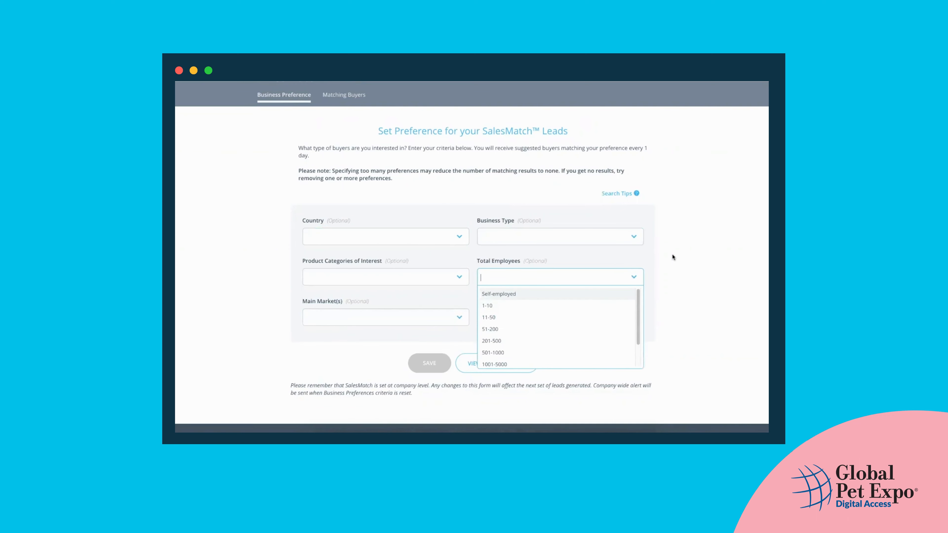
{"action": "left_click", "coordinate": [583, 318]}
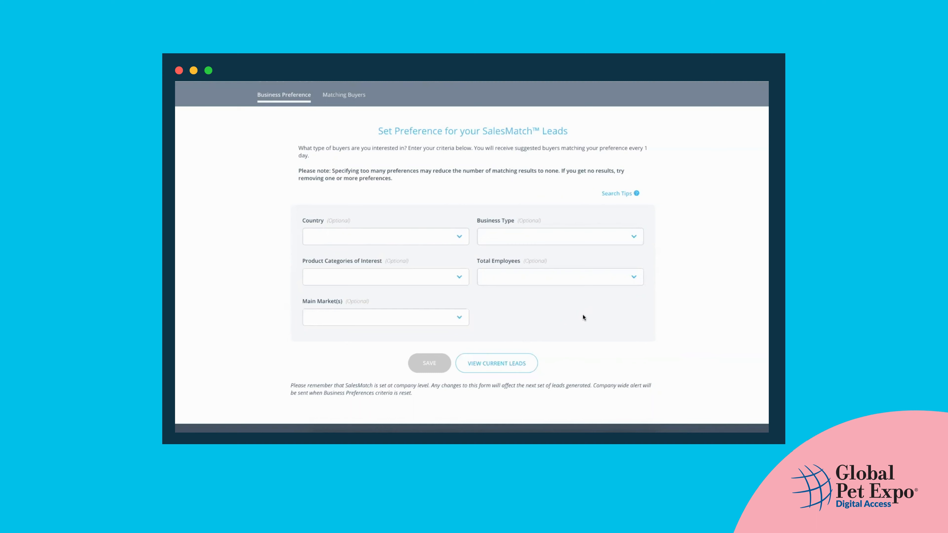
{"action": "mouse_move", "coordinate": [562, 292]}
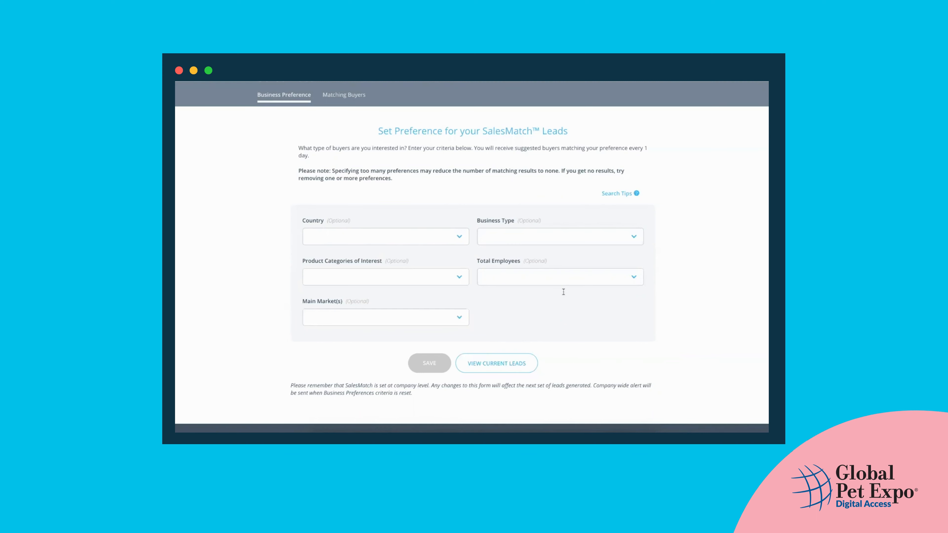
{"action": "mouse_move", "coordinate": [503, 342]}
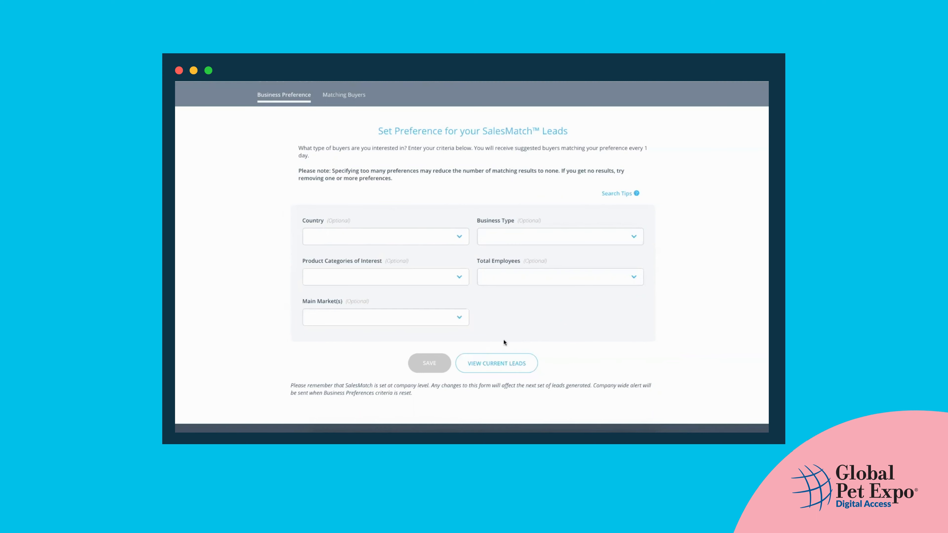
View the empty Matching Buyers tab, then move on to Leads
{"action": "scroll", "scroll_direction": "up", "scroll_amount": 3}
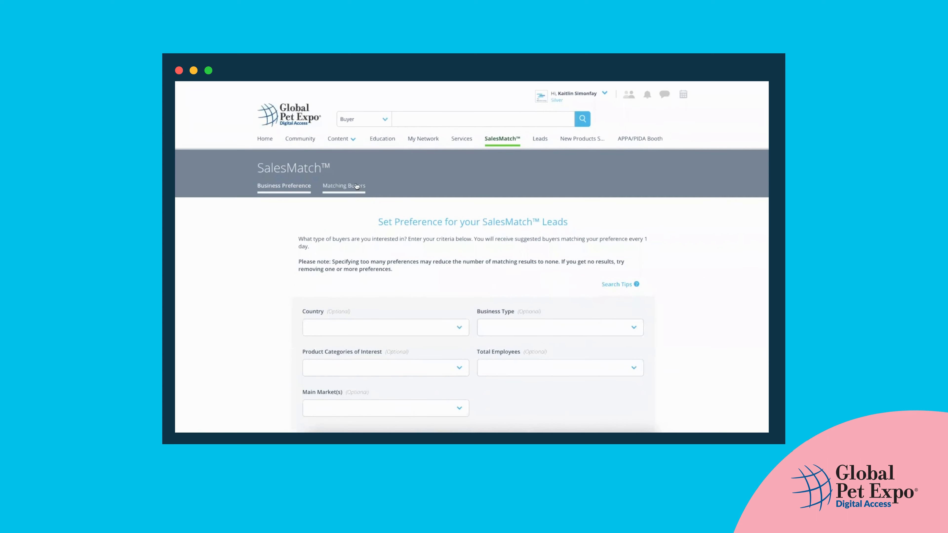
{"action": "left_click", "coordinate": [343, 186]}
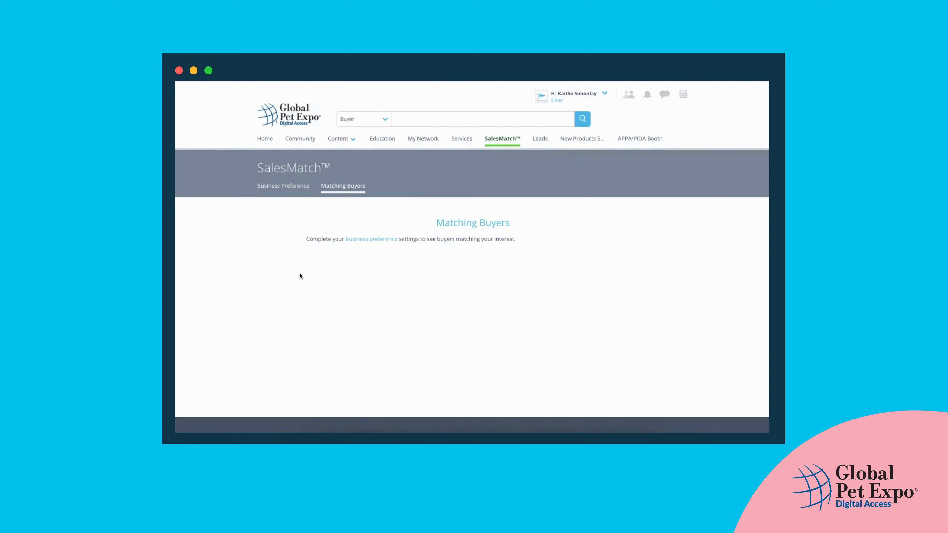
{"action": "mouse_move", "coordinate": [552, 147]}
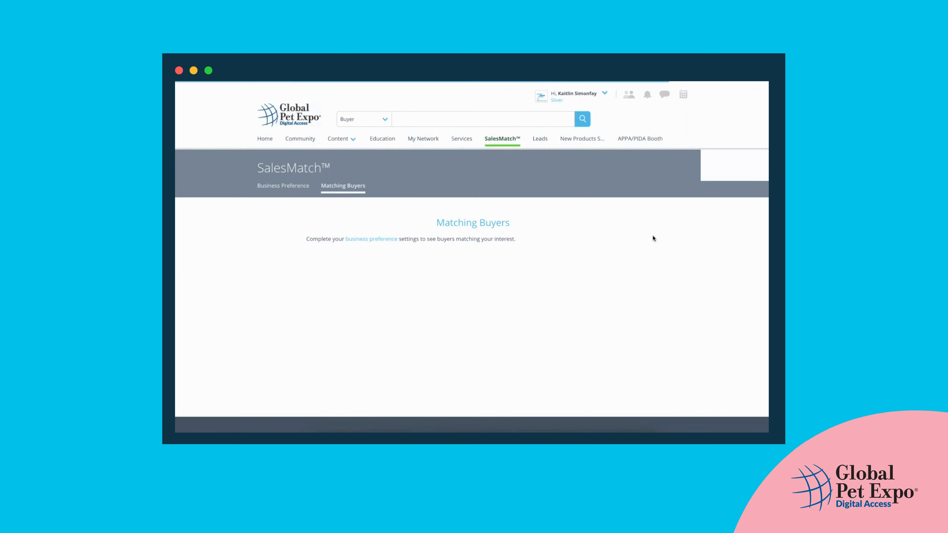
{"action": "left_click", "coordinate": [538, 138]}
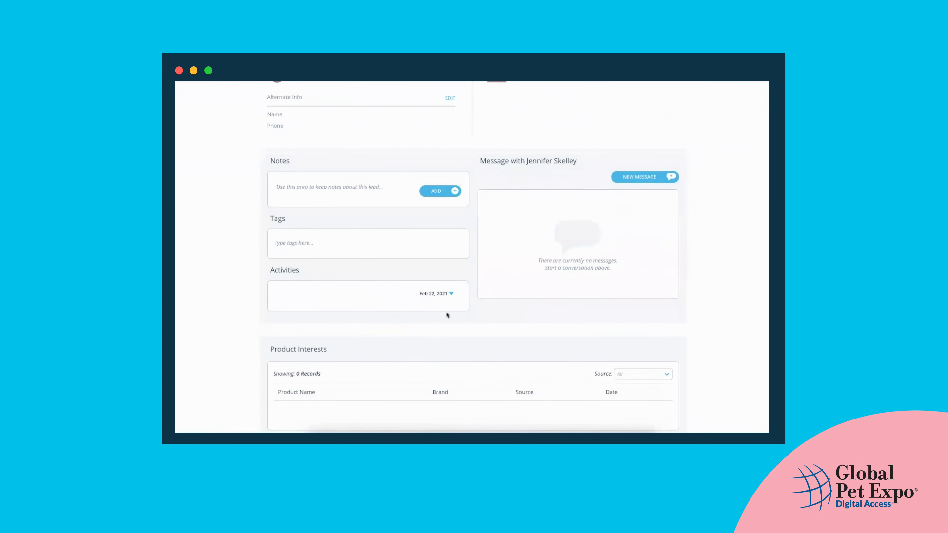
Expand the lead's Feb 22, 2021 activities showing company profile and showroom views
{"action": "left_click", "coordinate": [452, 293]}
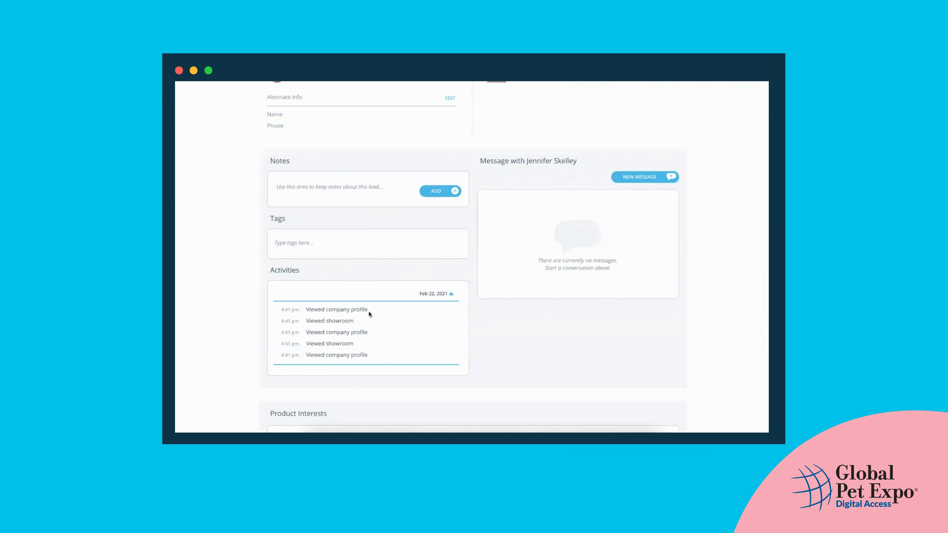
{"action": "mouse_move", "coordinate": [223, 328]}
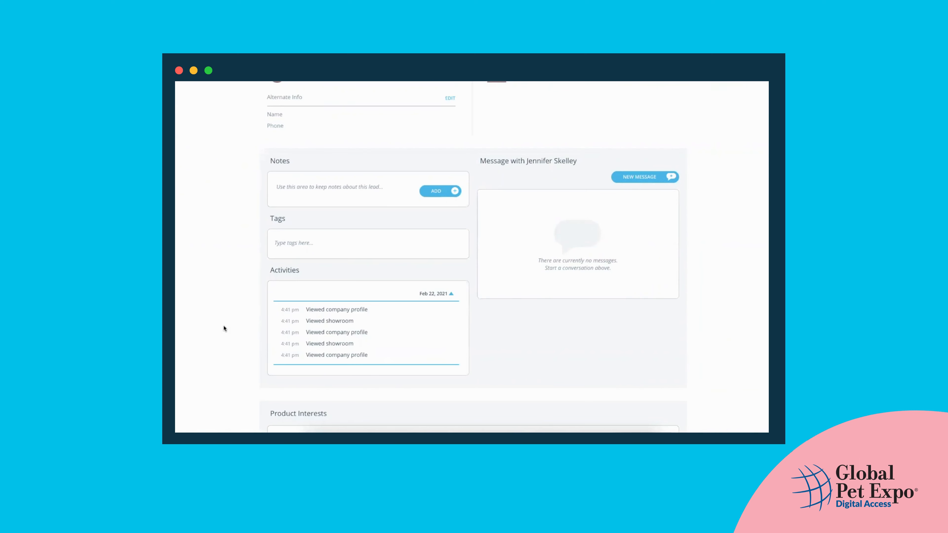
{"action": "mouse_move", "coordinate": [226, 327]}
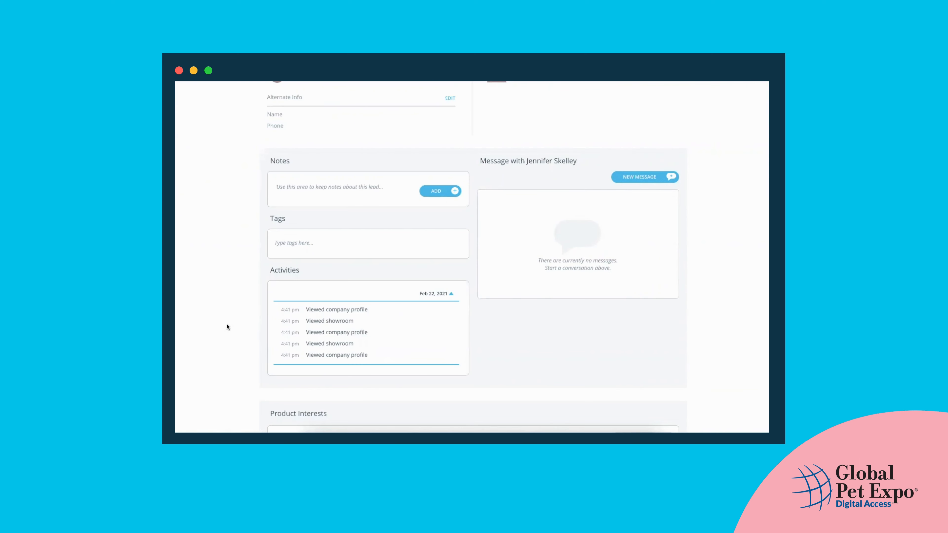
{"action": "scroll", "scroll_direction": "down", "scroll_amount": 3}
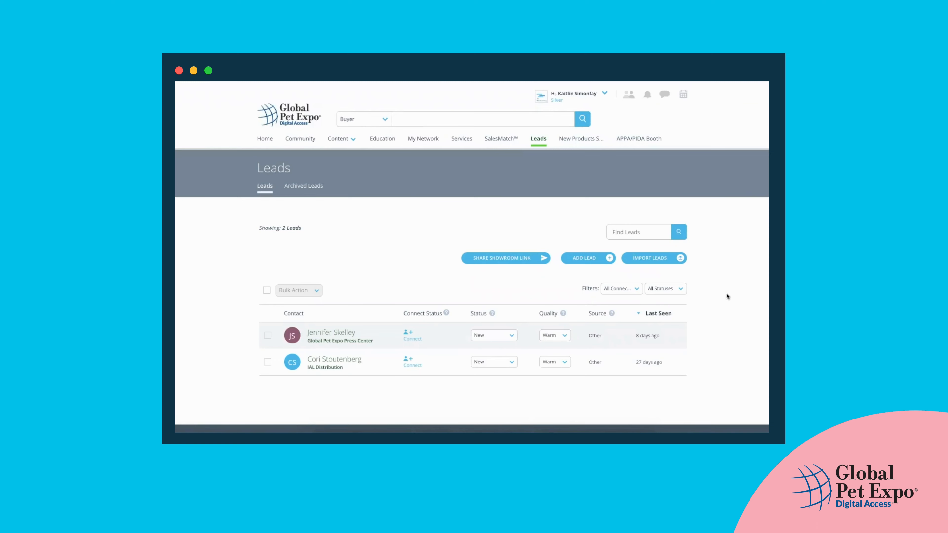
{"action": "mouse_move", "coordinate": [530, 130]}
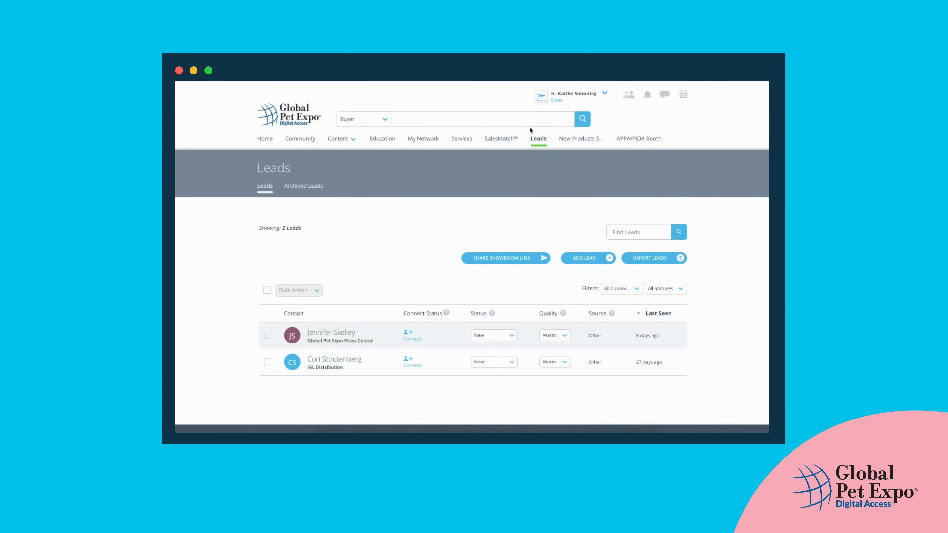
{"action": "mouse_move", "coordinate": [544, 237]}
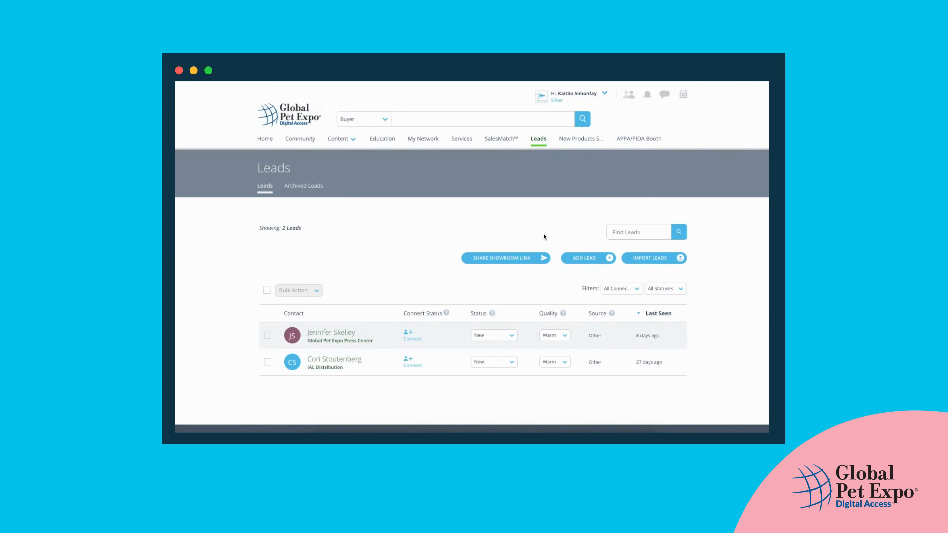
{"action": "mouse_move", "coordinate": [563, 224]}
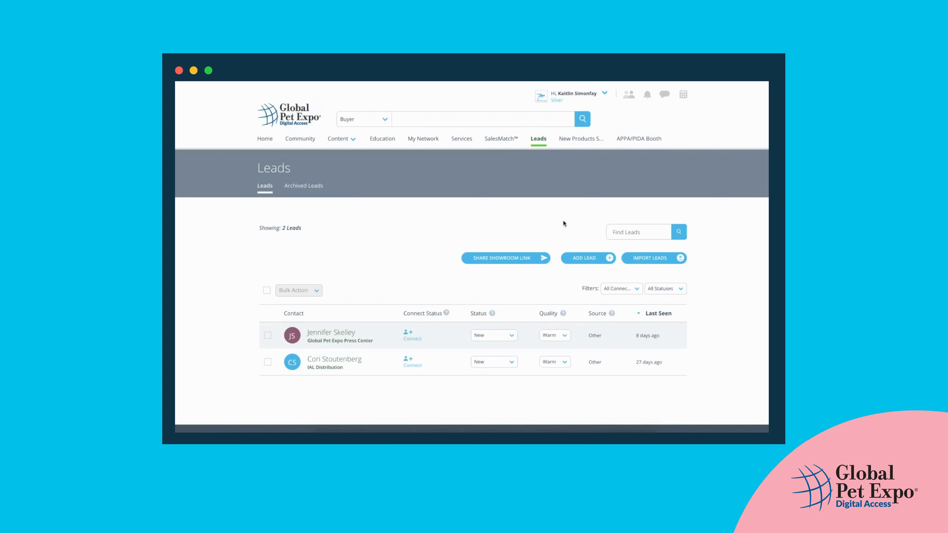
{"action": "mouse_move", "coordinate": [354, 333]}
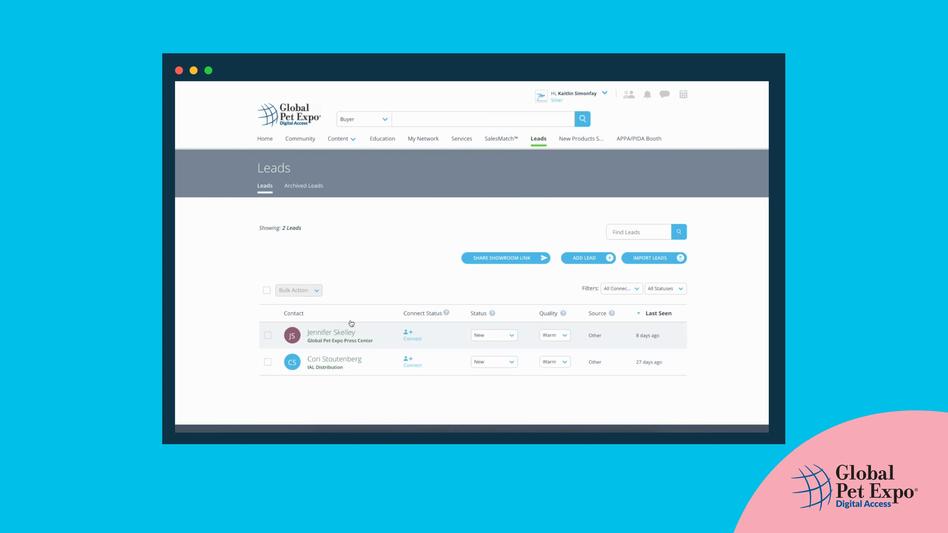
{"action": "mouse_move", "coordinate": [241, 266]}
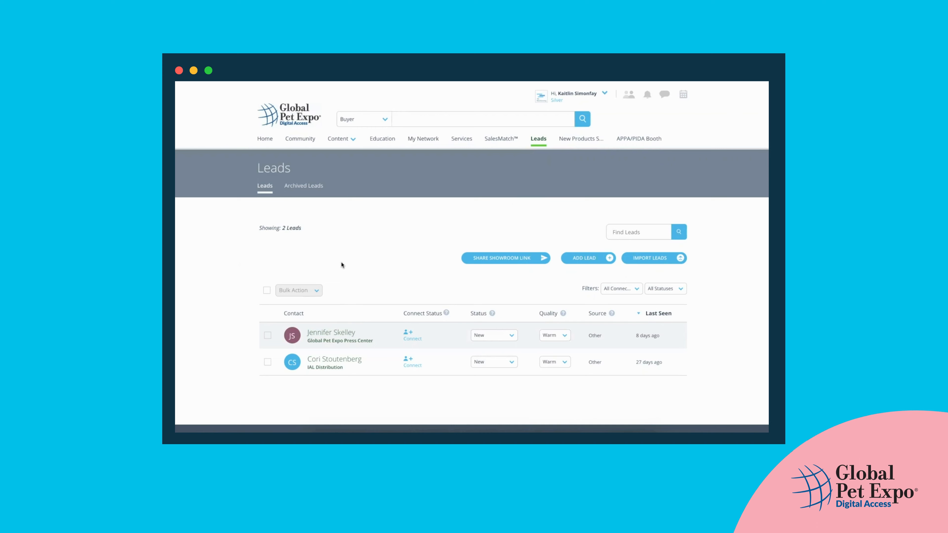
{"action": "mouse_move", "coordinate": [411, 210]}
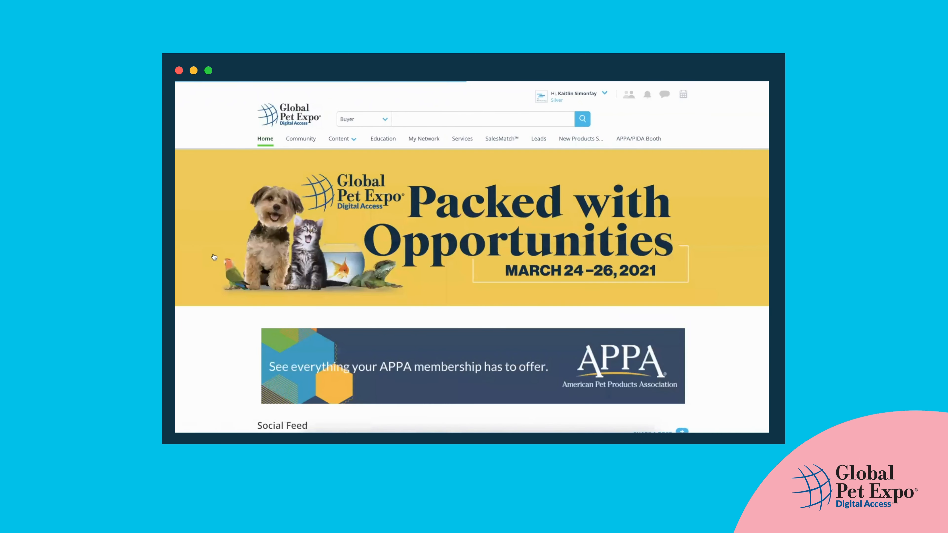
{"action": "mouse_move", "coordinate": [211, 295]}
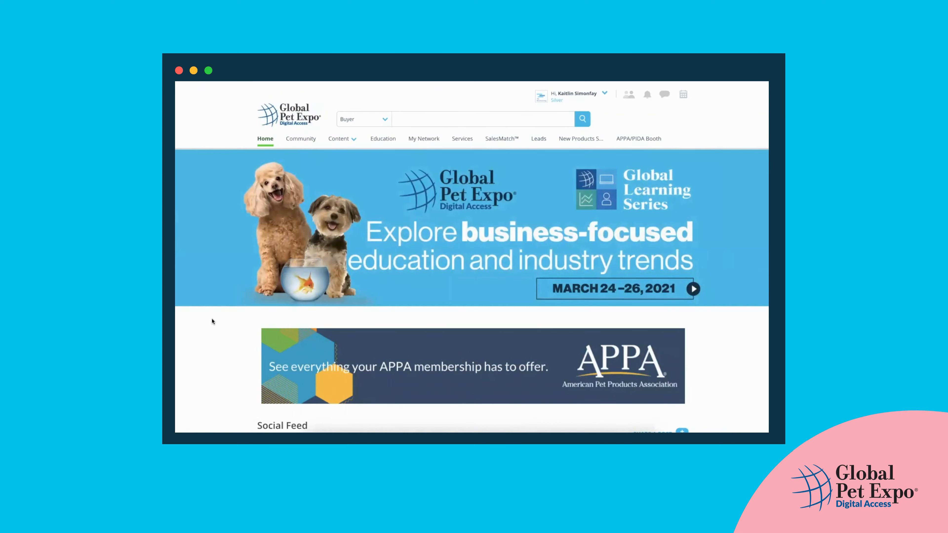
Open the My Meetings calendar for March 2021 from the header calendar icon
{"action": "left_click", "coordinate": [604, 93]}
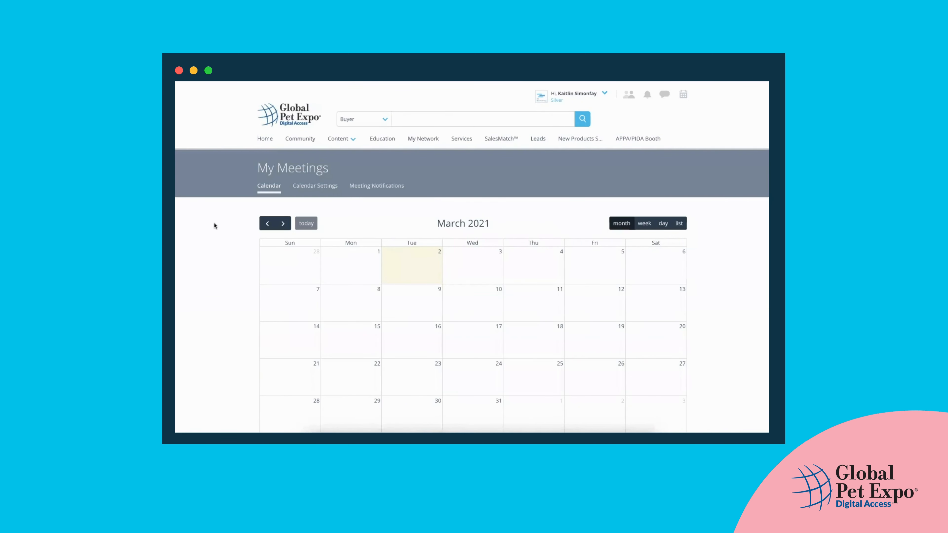
Open Calendar Settings and scroll through time zone, 15-minute duration, meeting link and 9am–5pm availability
{"action": "scroll", "scroll_direction": "down", "scroll_amount": 3}
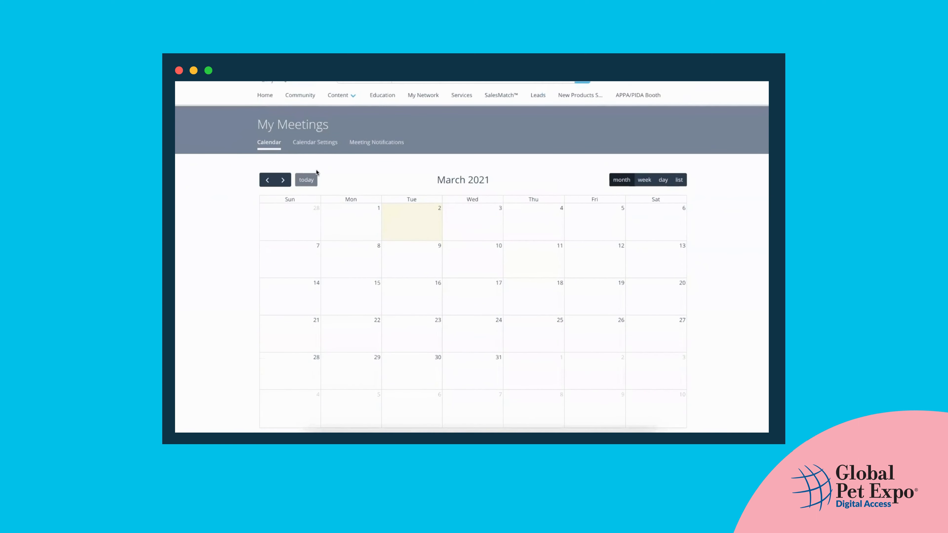
{"action": "left_click", "coordinate": [314, 142]}
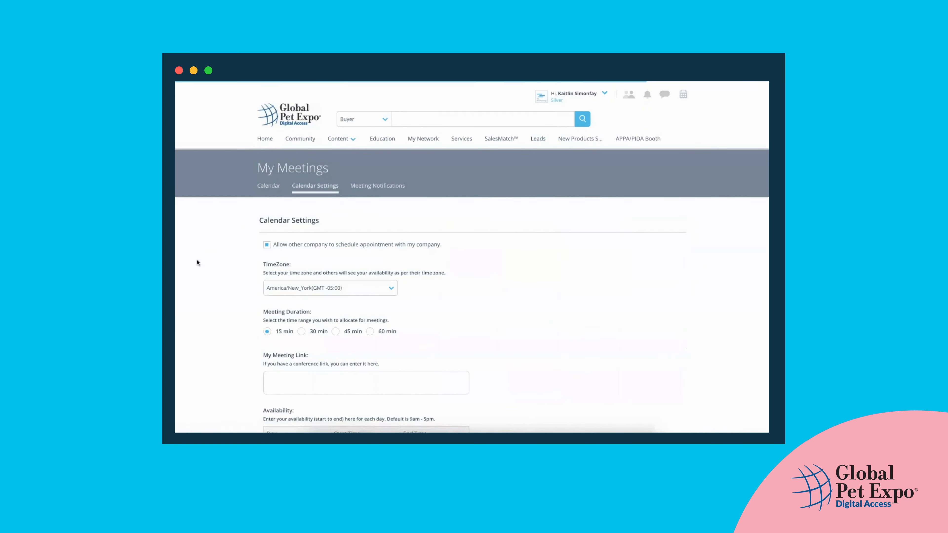
{"action": "mouse_move", "coordinate": [414, 258]}
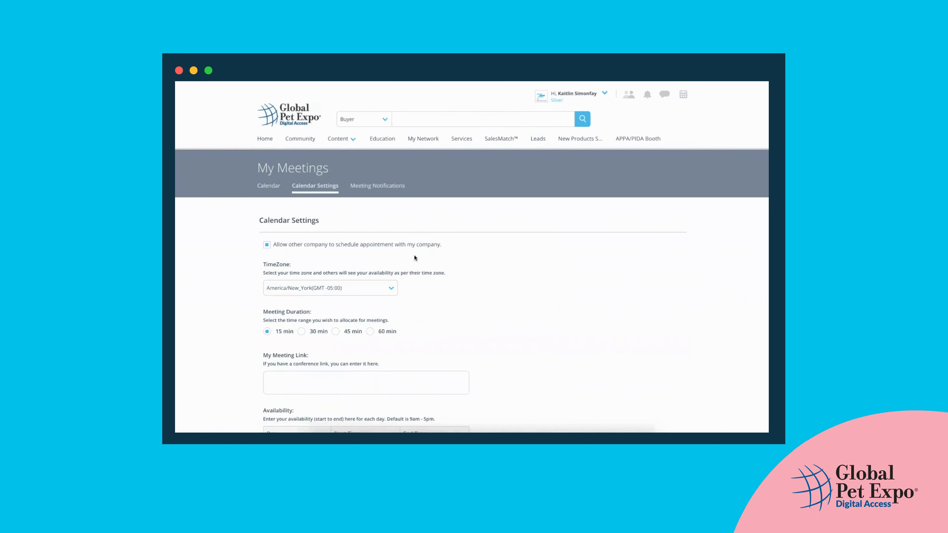
{"action": "scroll", "scroll_direction": "down", "scroll_amount": 3}
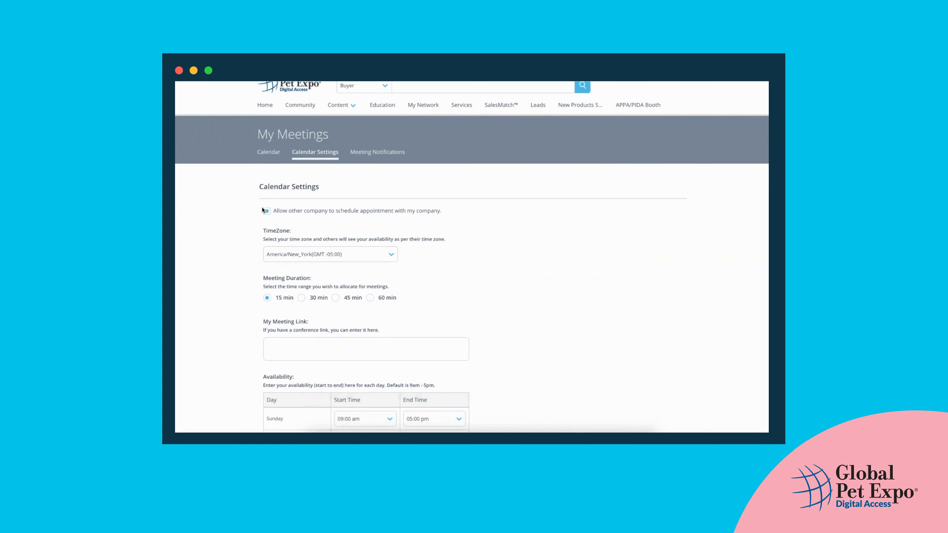
{"action": "left_click", "coordinate": [266, 210]}
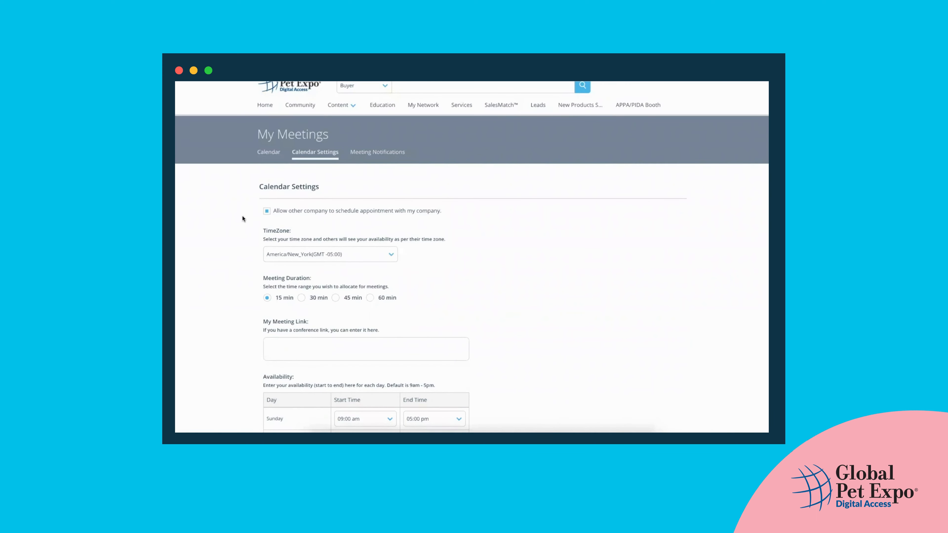
{"action": "scroll", "scroll_direction": "down", "scroll_amount": 3}
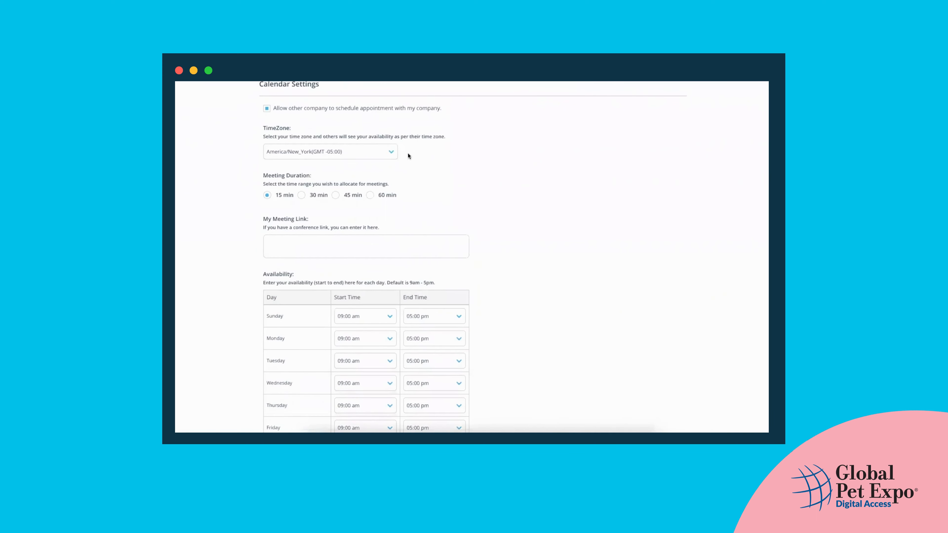
{"action": "mouse_move", "coordinate": [410, 209]}
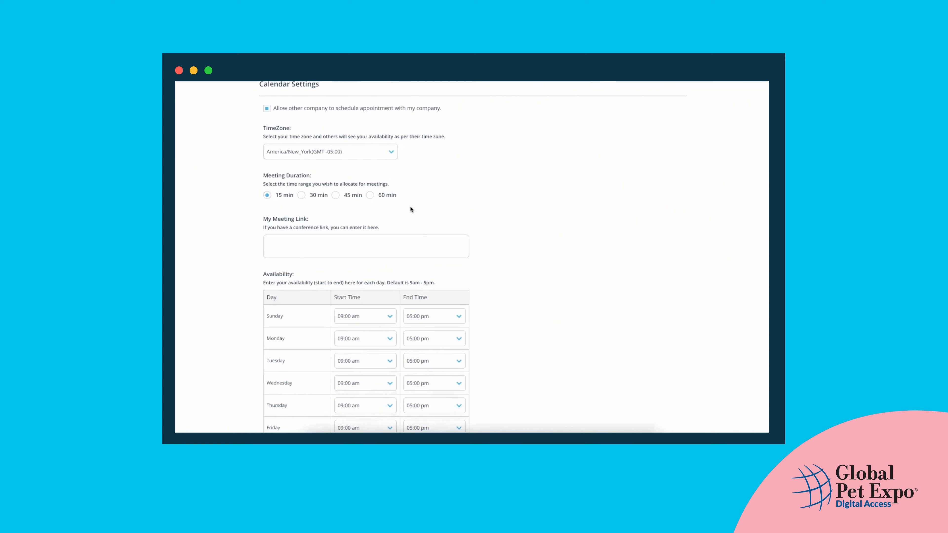
{"action": "mouse_move", "coordinate": [307, 199]}
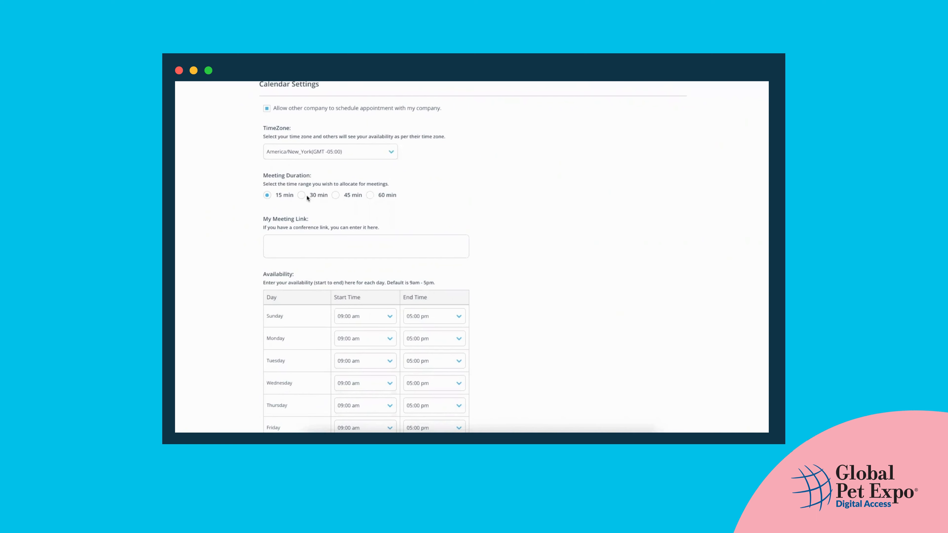
{"action": "scroll", "scroll_direction": "down", "scroll_amount": 3}
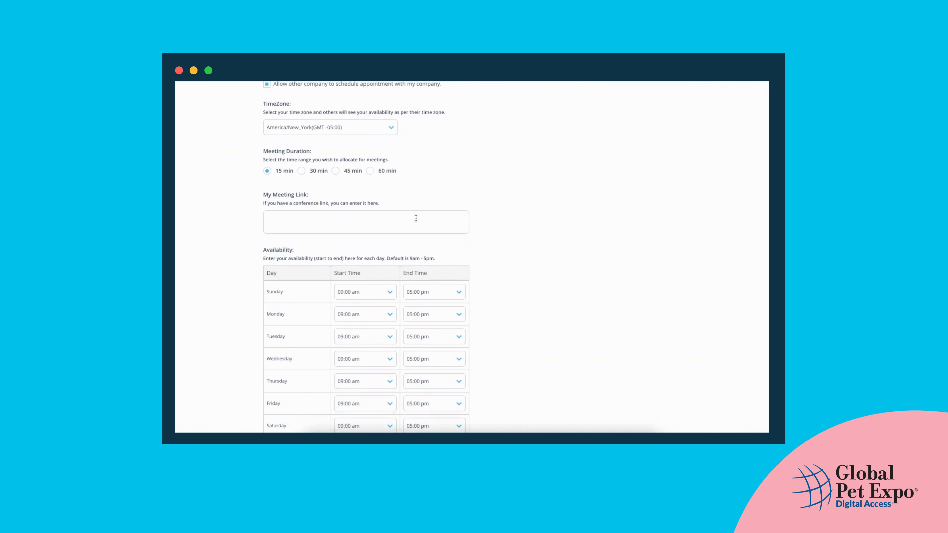
Save the meeting reminder settings, then view the empty Meeting Notifications page under My Meetings
{"action": "scroll", "scroll_direction": "down", "scroll_amount": 3}
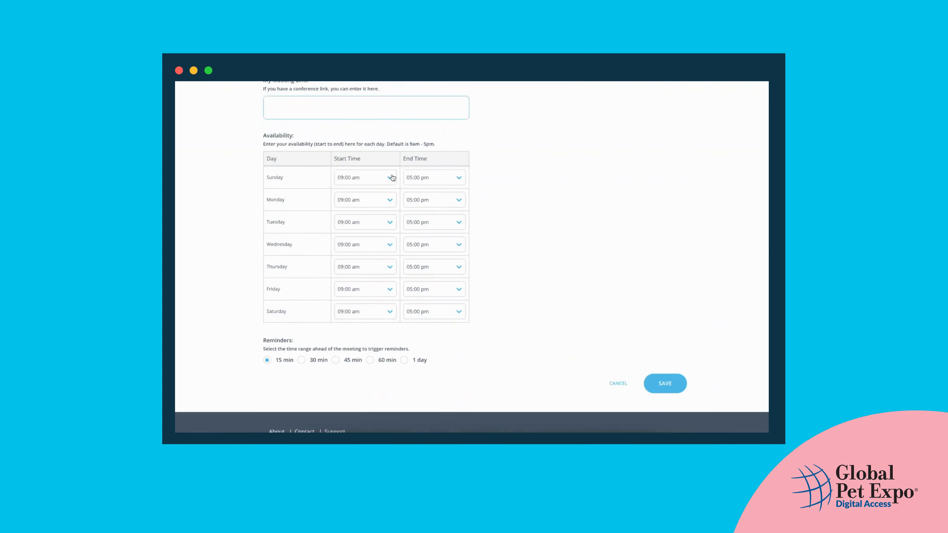
{"action": "left_click", "coordinate": [388, 177]}
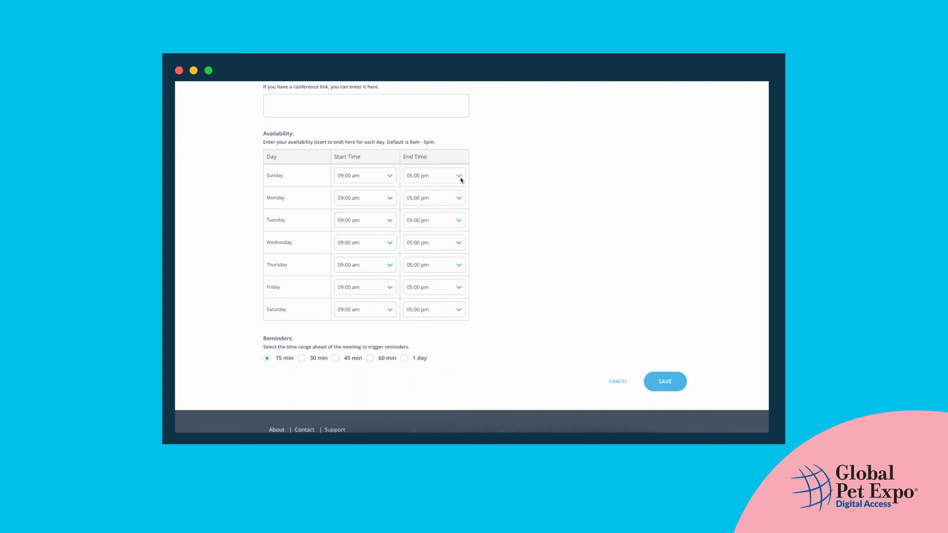
{"action": "mouse_move", "coordinate": [296, 213]}
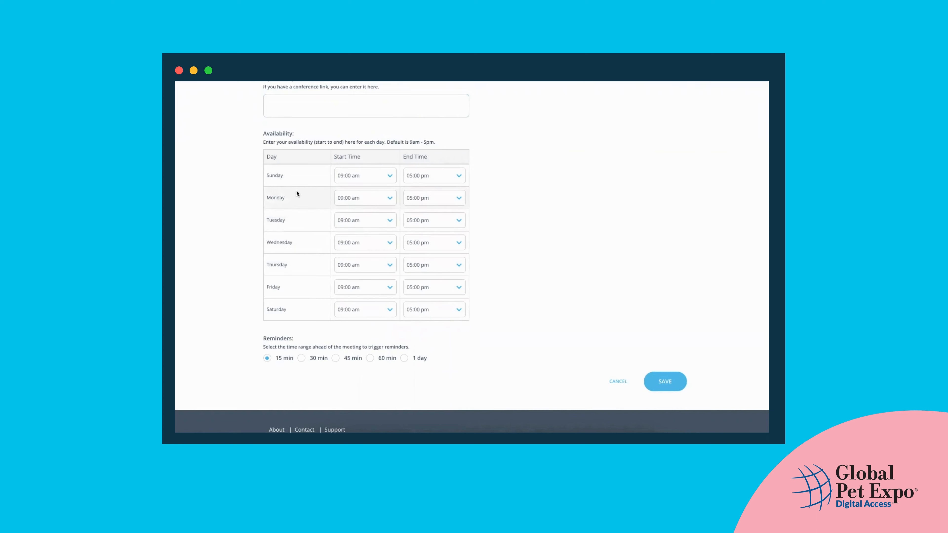
{"action": "mouse_move", "coordinate": [294, 178]}
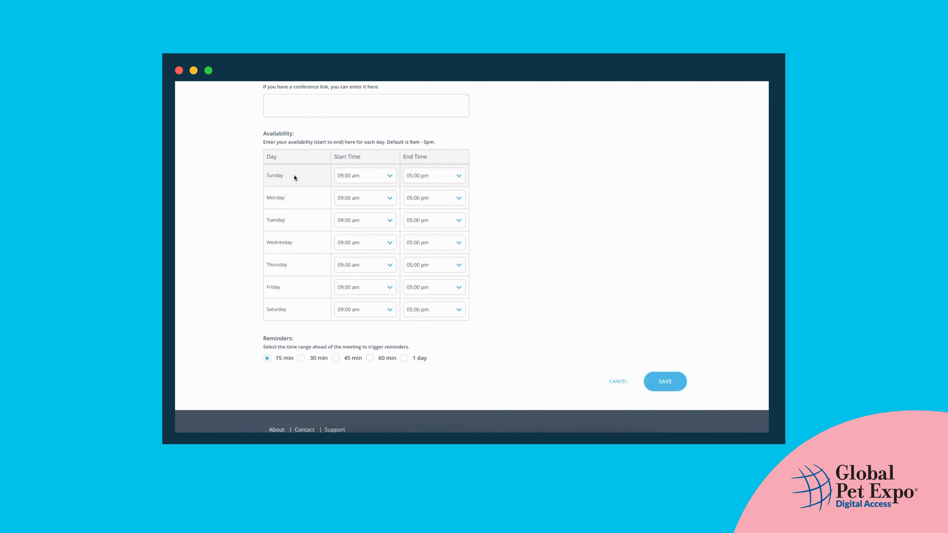
{"action": "scroll", "scroll_direction": "down", "scroll_amount": 3}
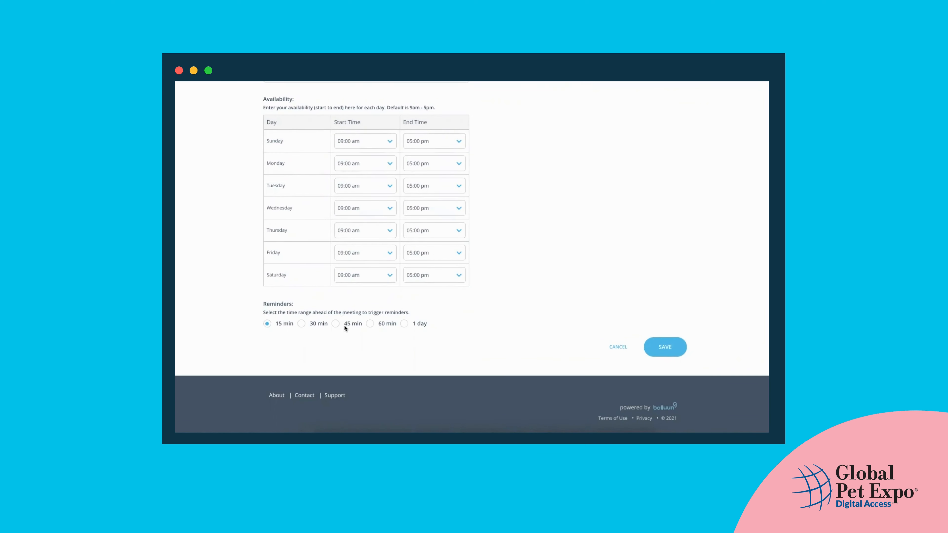
{"action": "mouse_move", "coordinate": [551, 225]}
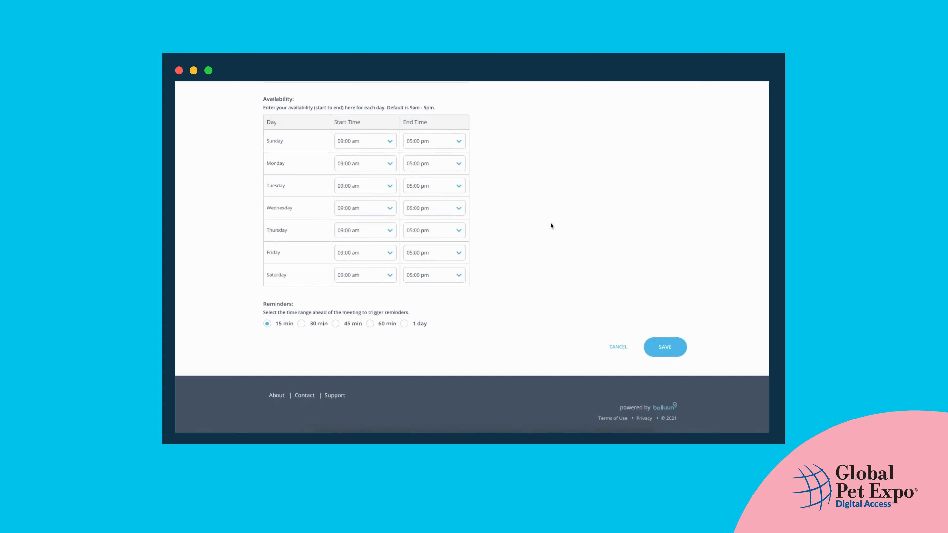
{"action": "mouse_move", "coordinate": [658, 320]}
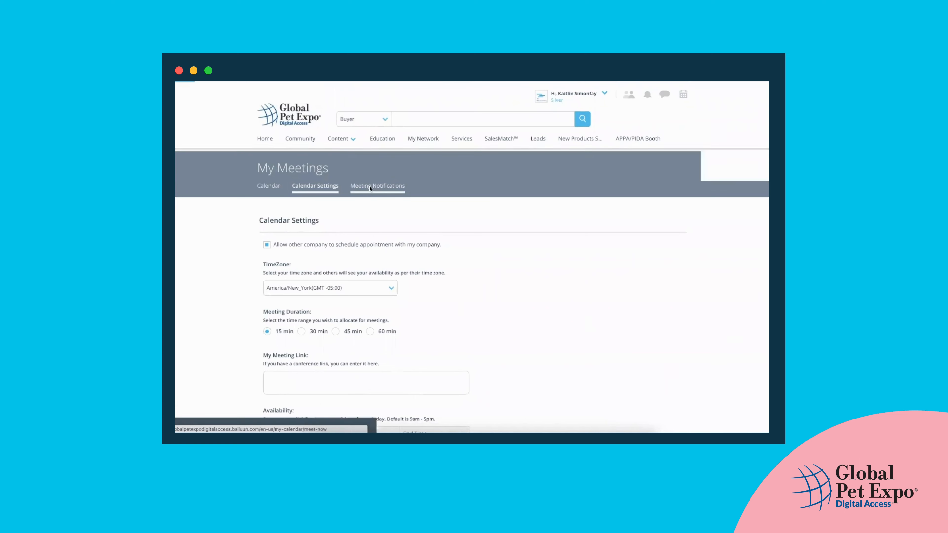
{"action": "left_click", "coordinate": [376, 185]}
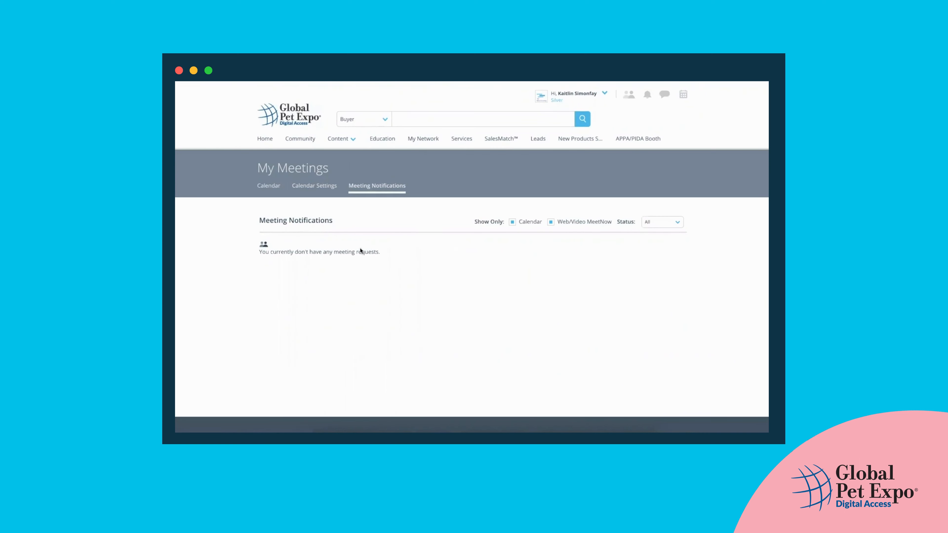
{"action": "mouse_move", "coordinate": [360, 299]}
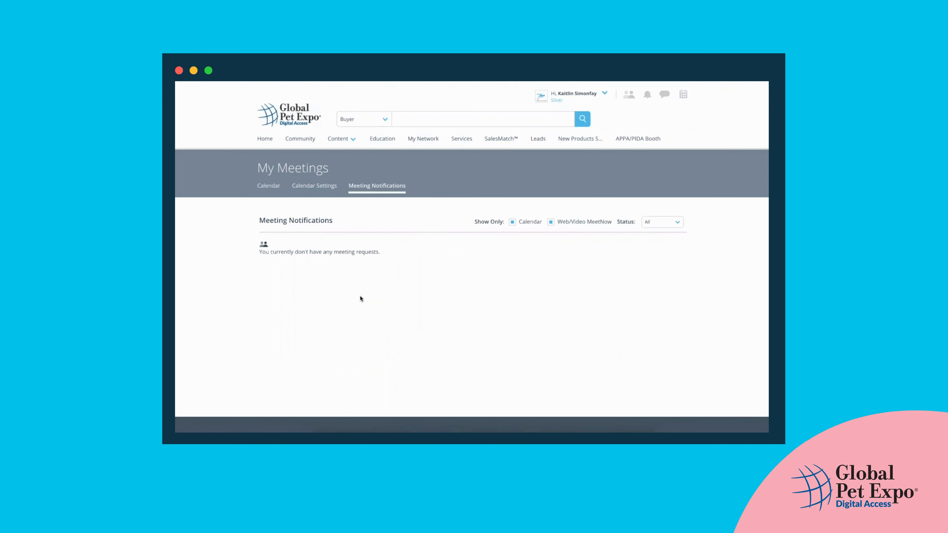